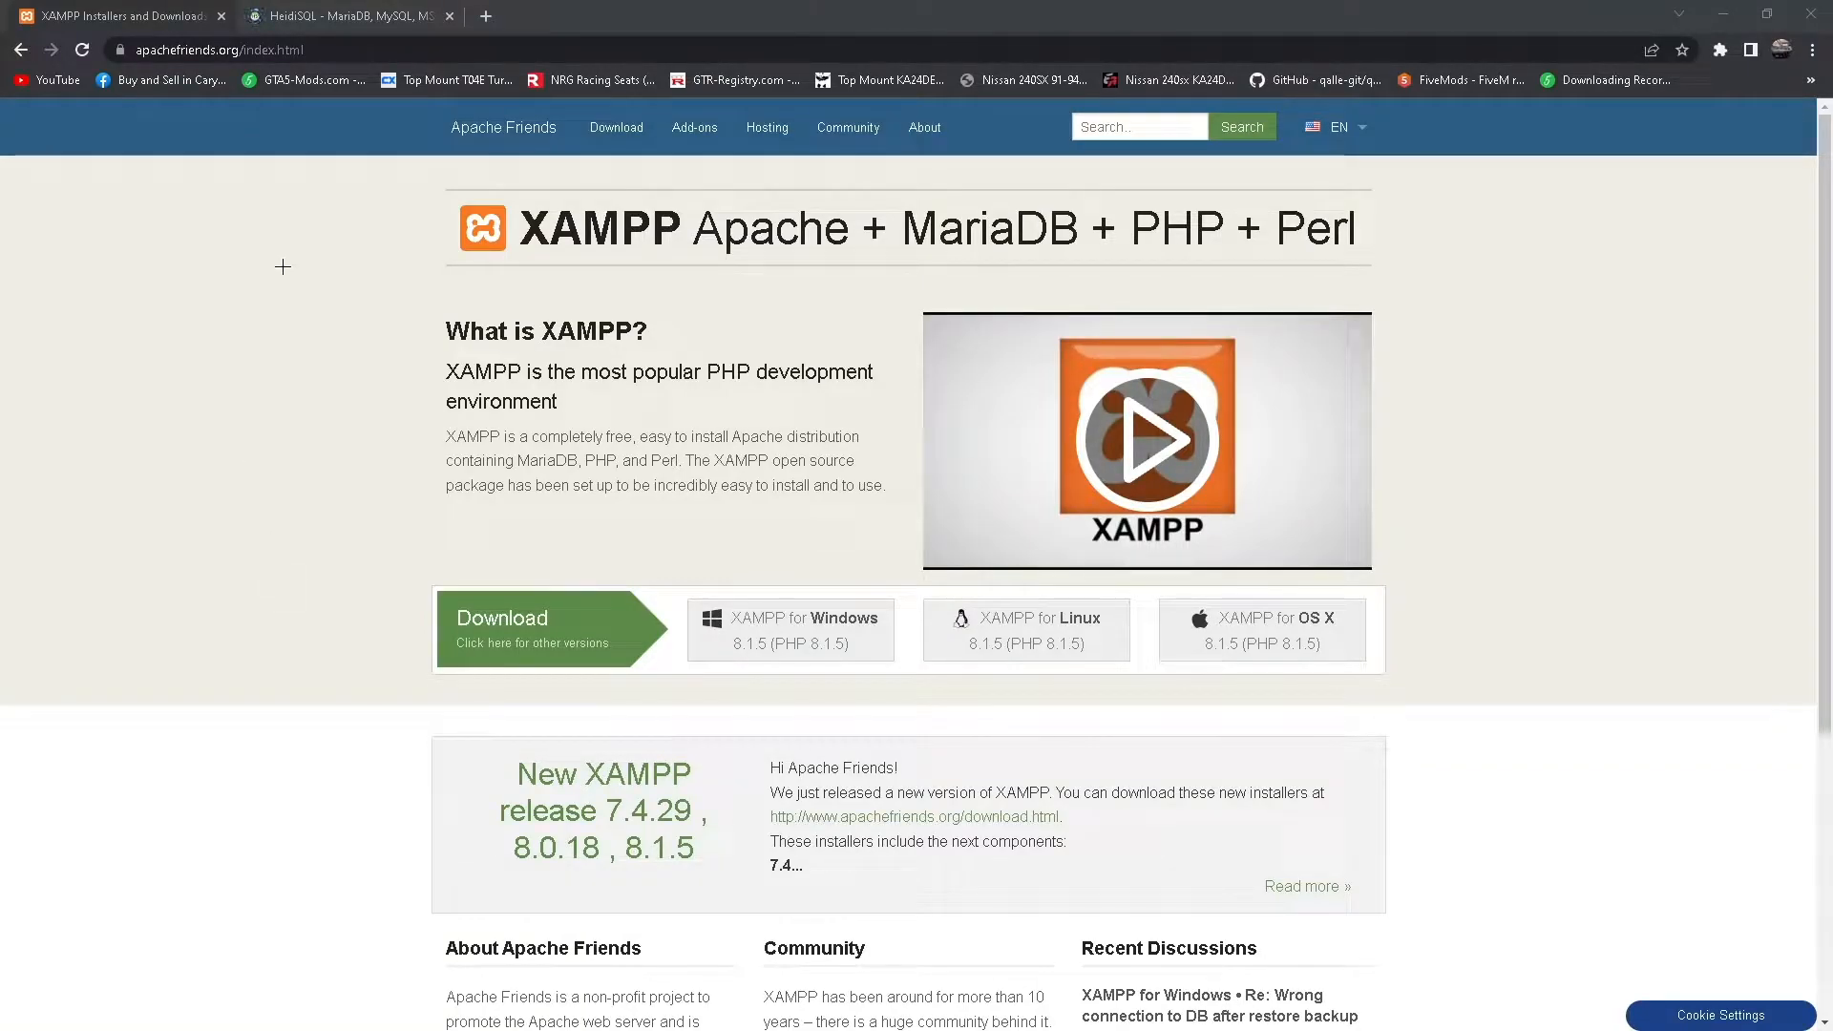
pyautogui.moveTo(278, 192)
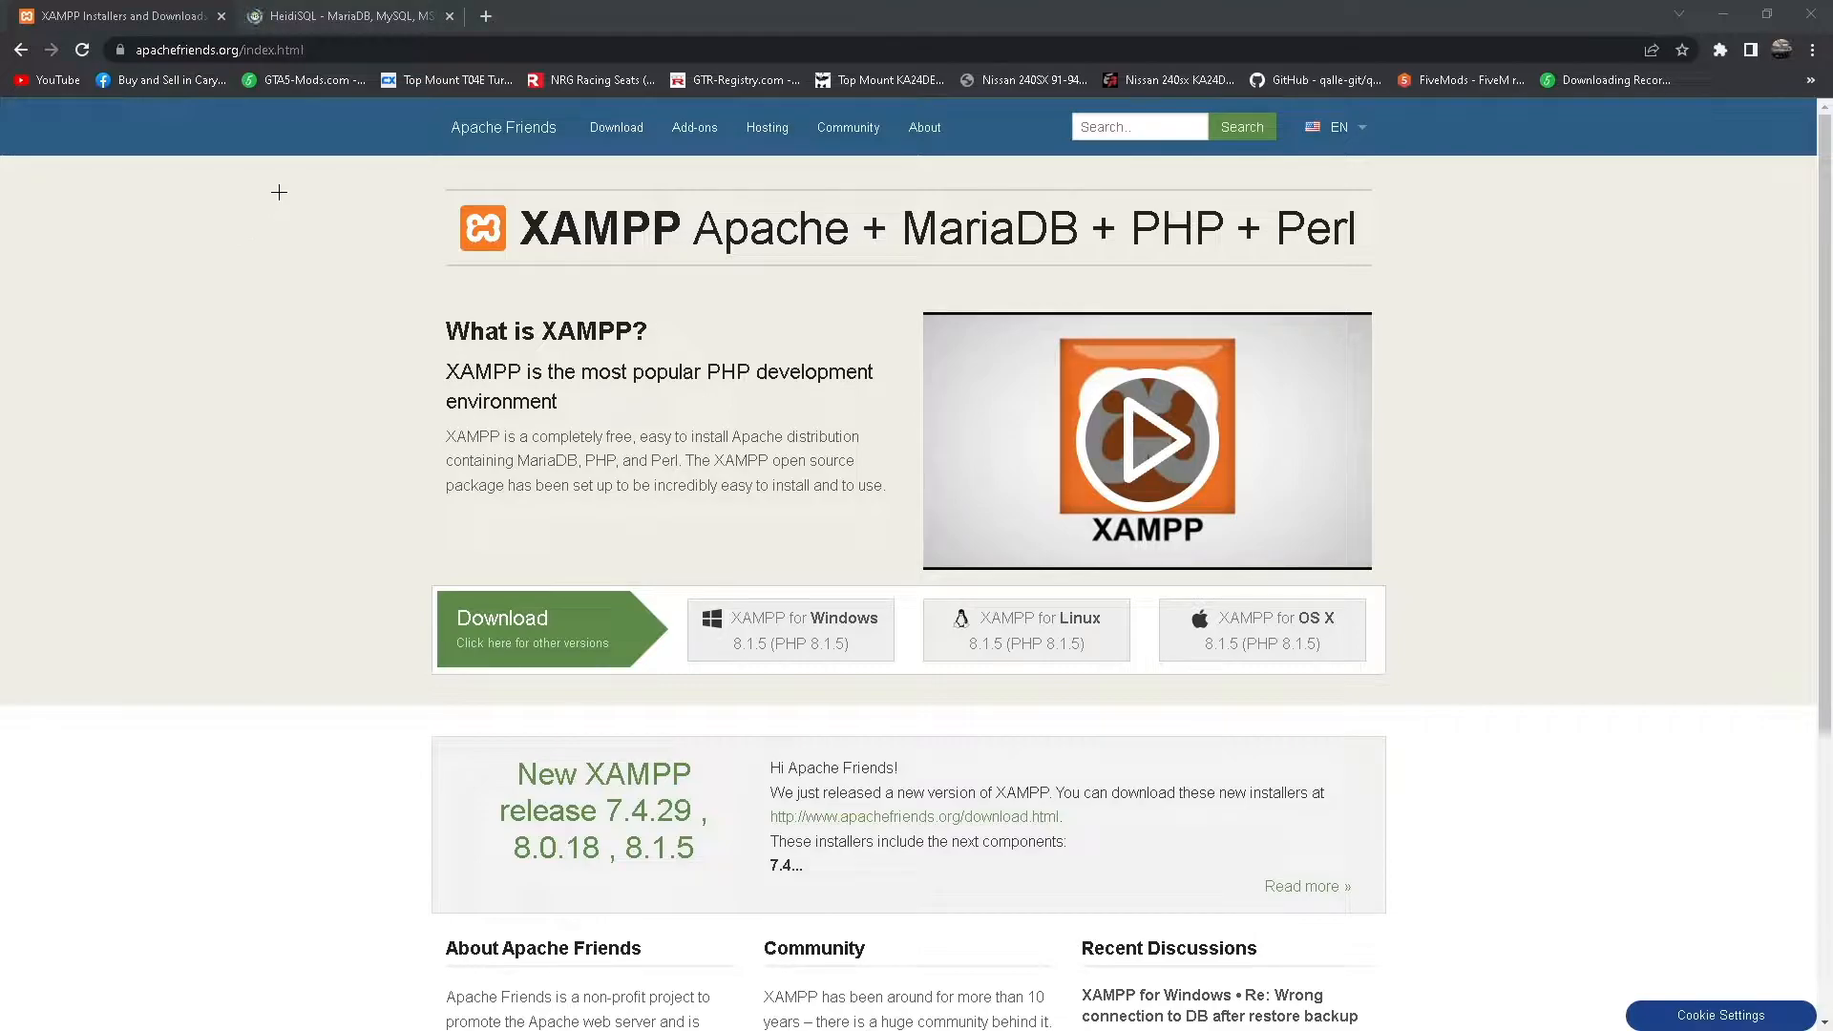
pyautogui.moveTo(211, 230)
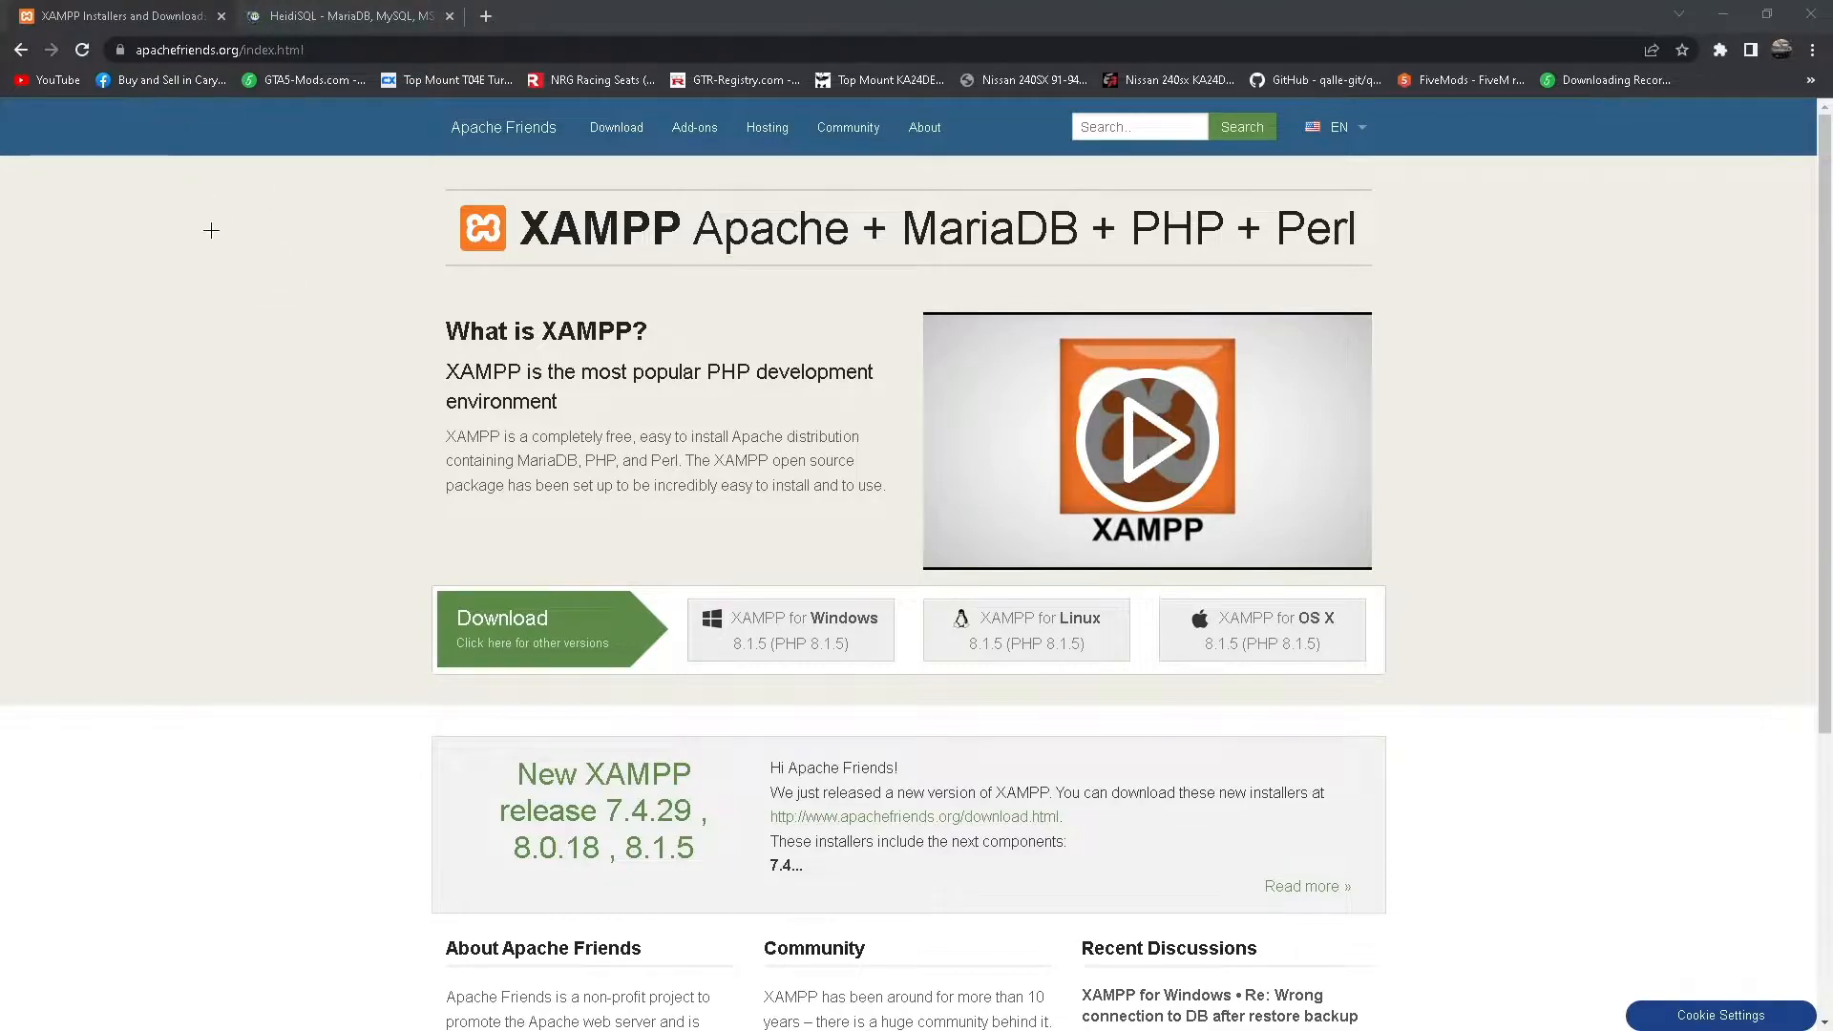
pyautogui.moveTo(271, 327)
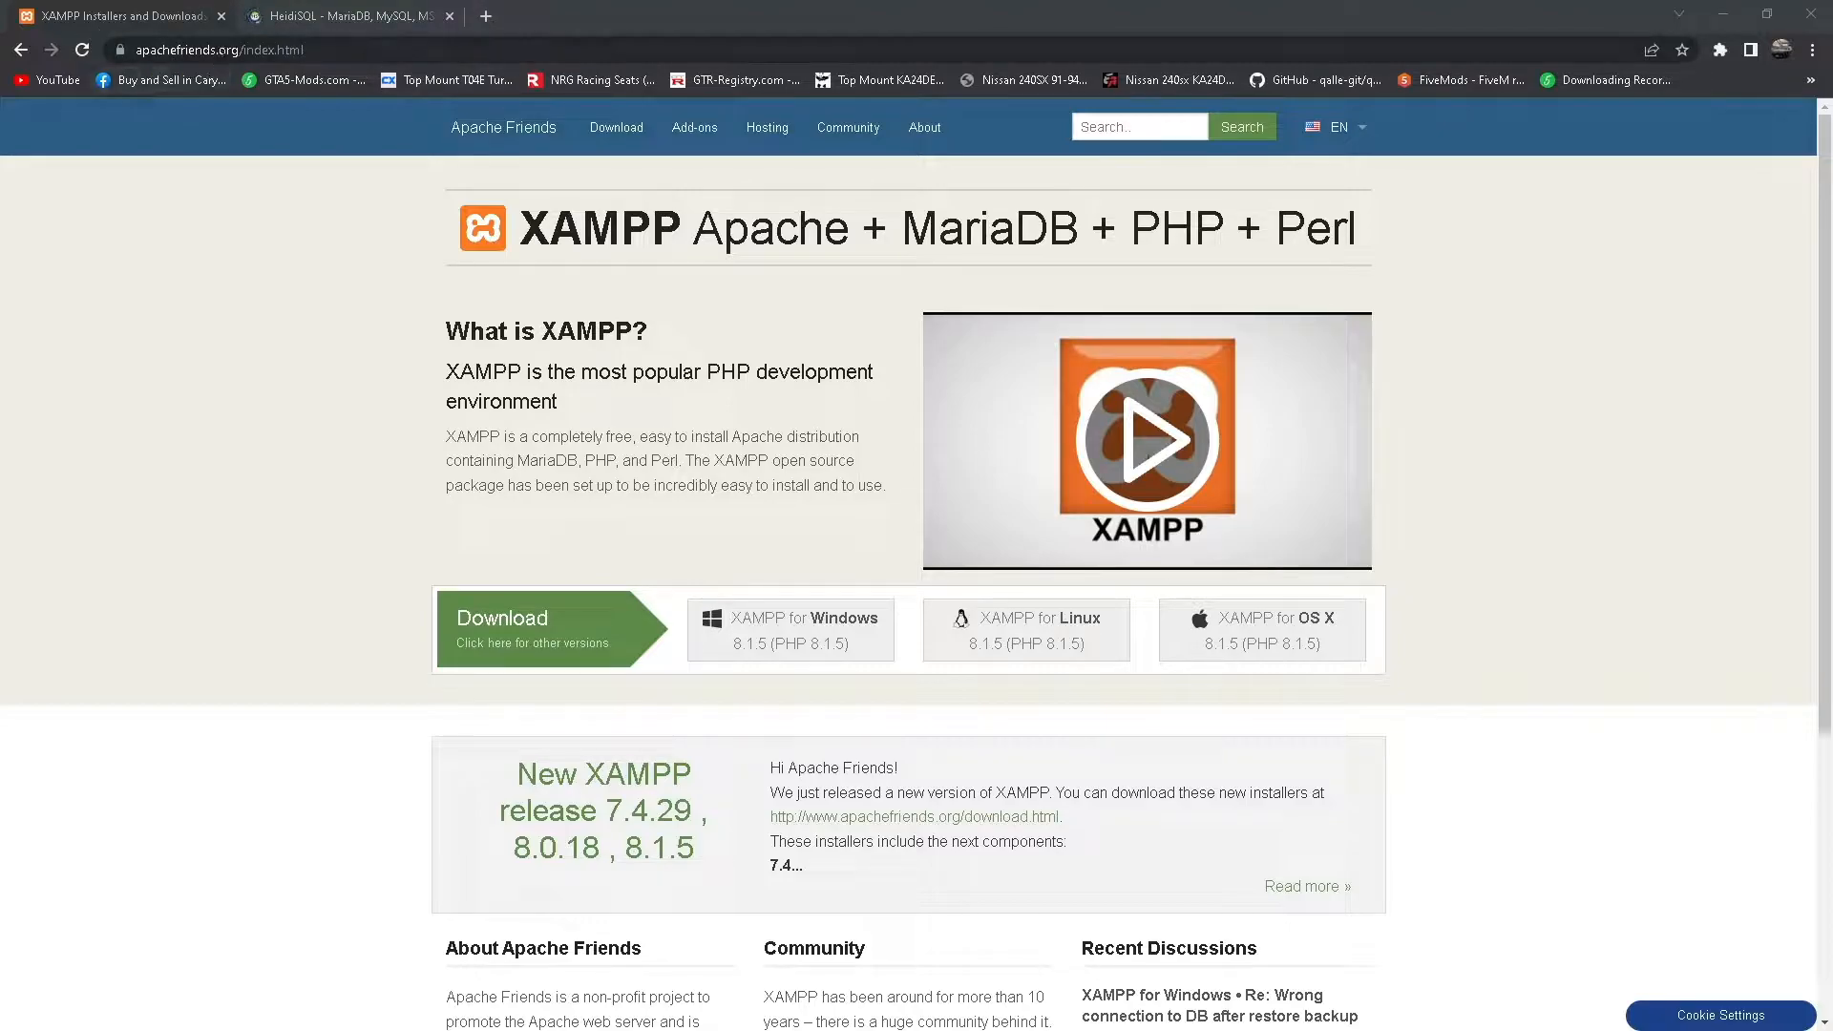
# Cancel the XAMPP for Windows download, start the HeidiSQL 12.0 combined installer download, and minimize Chrome.
pyautogui.moveTo(532, 227); pyautogui.dragTo(722, 228)
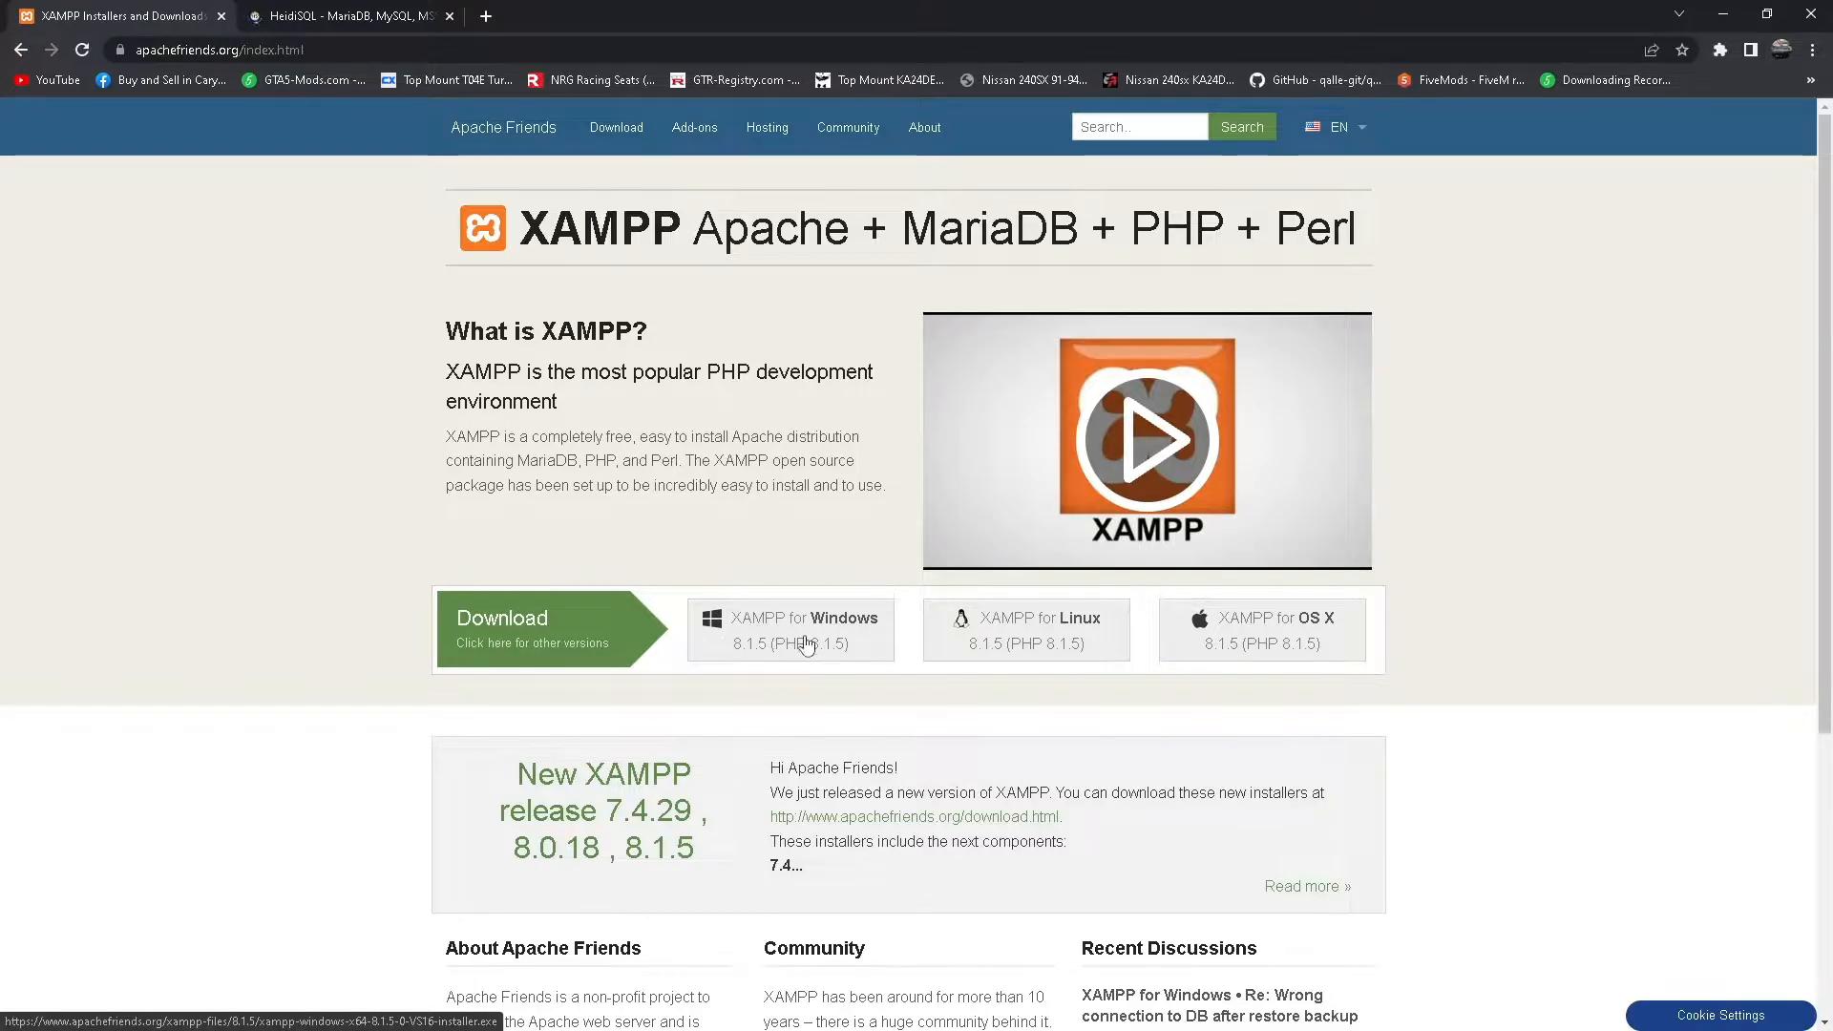
pyautogui.click(804, 630)
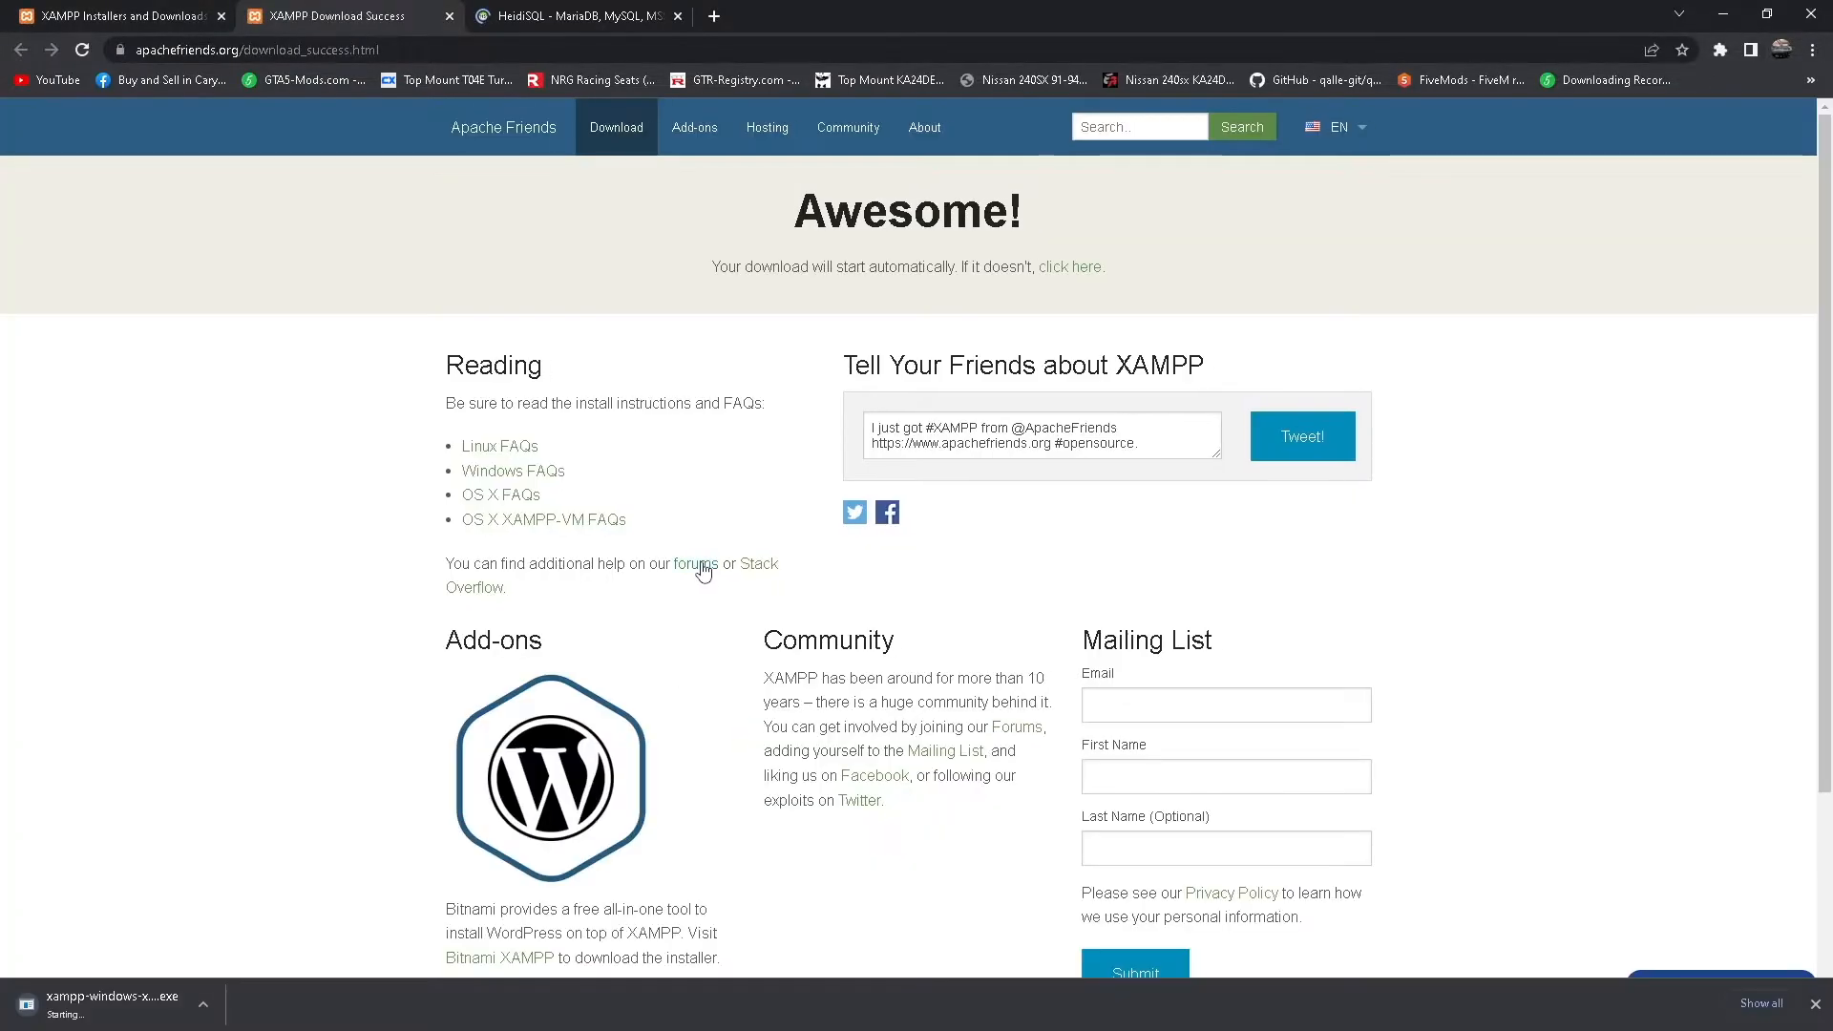
pyautogui.moveTo(105, 912)
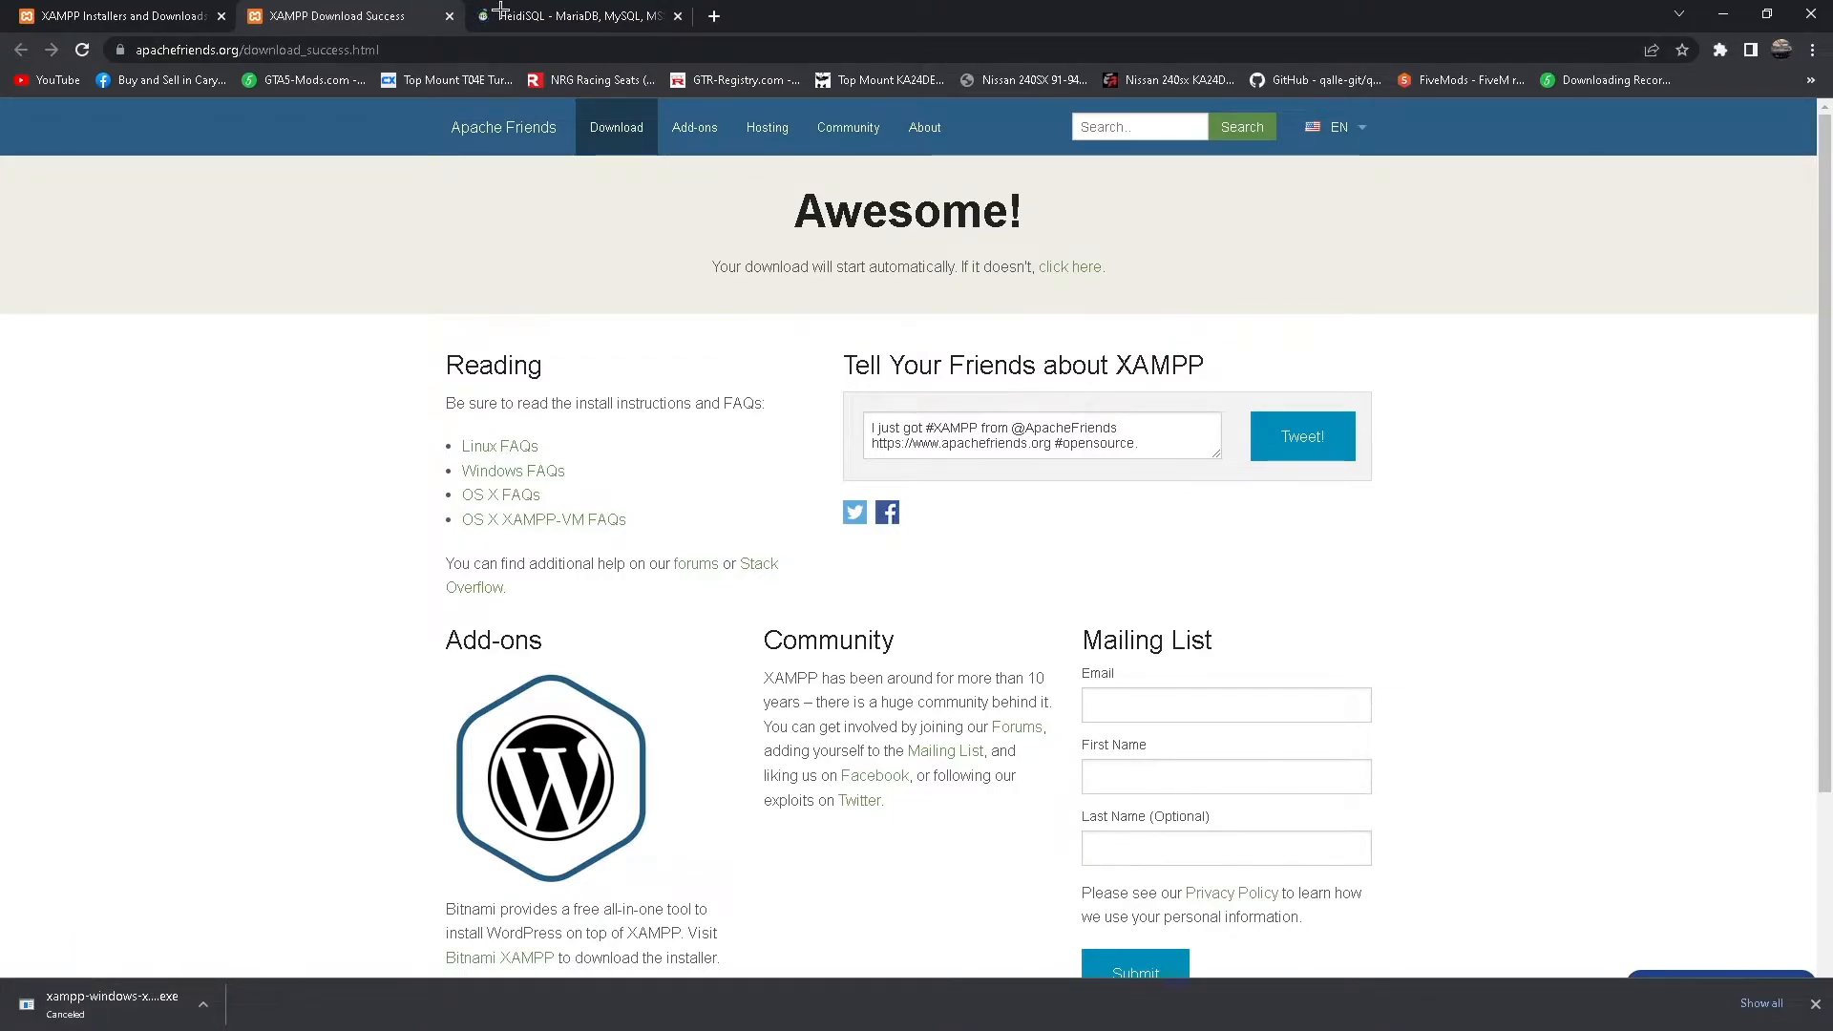
pyautogui.click(573, 16)
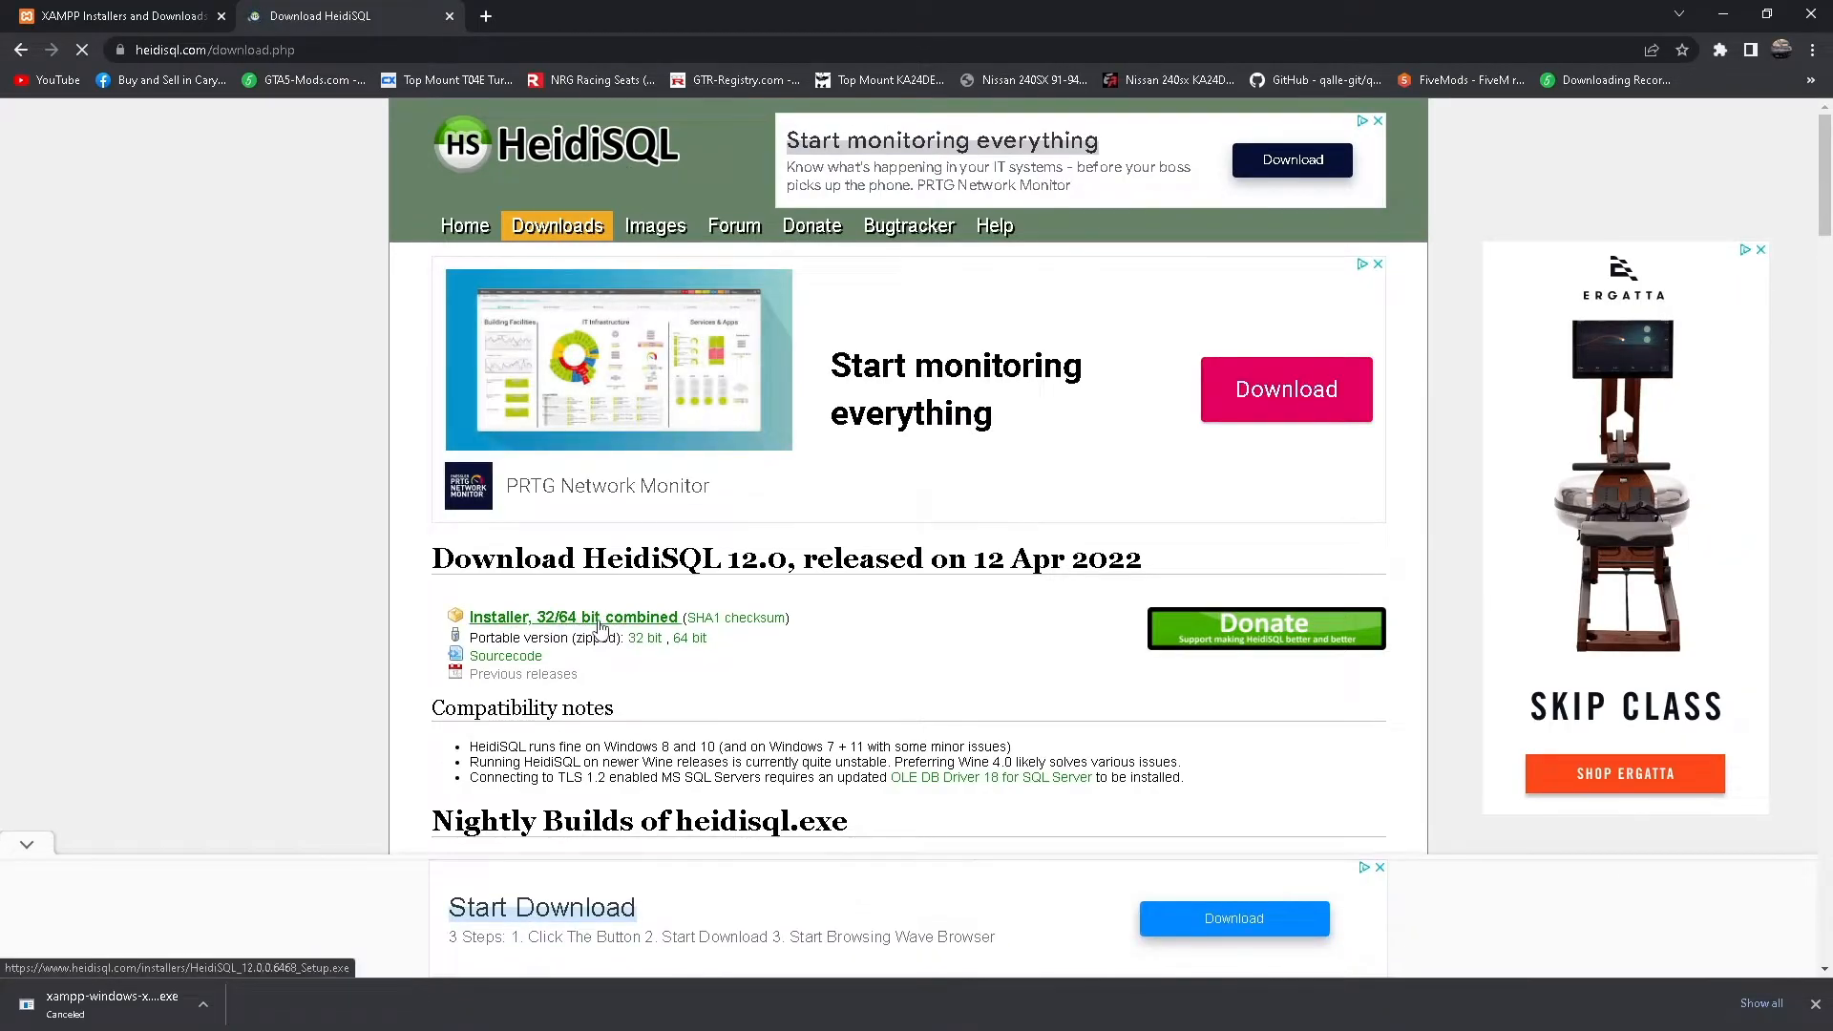
pyautogui.click(576, 618)
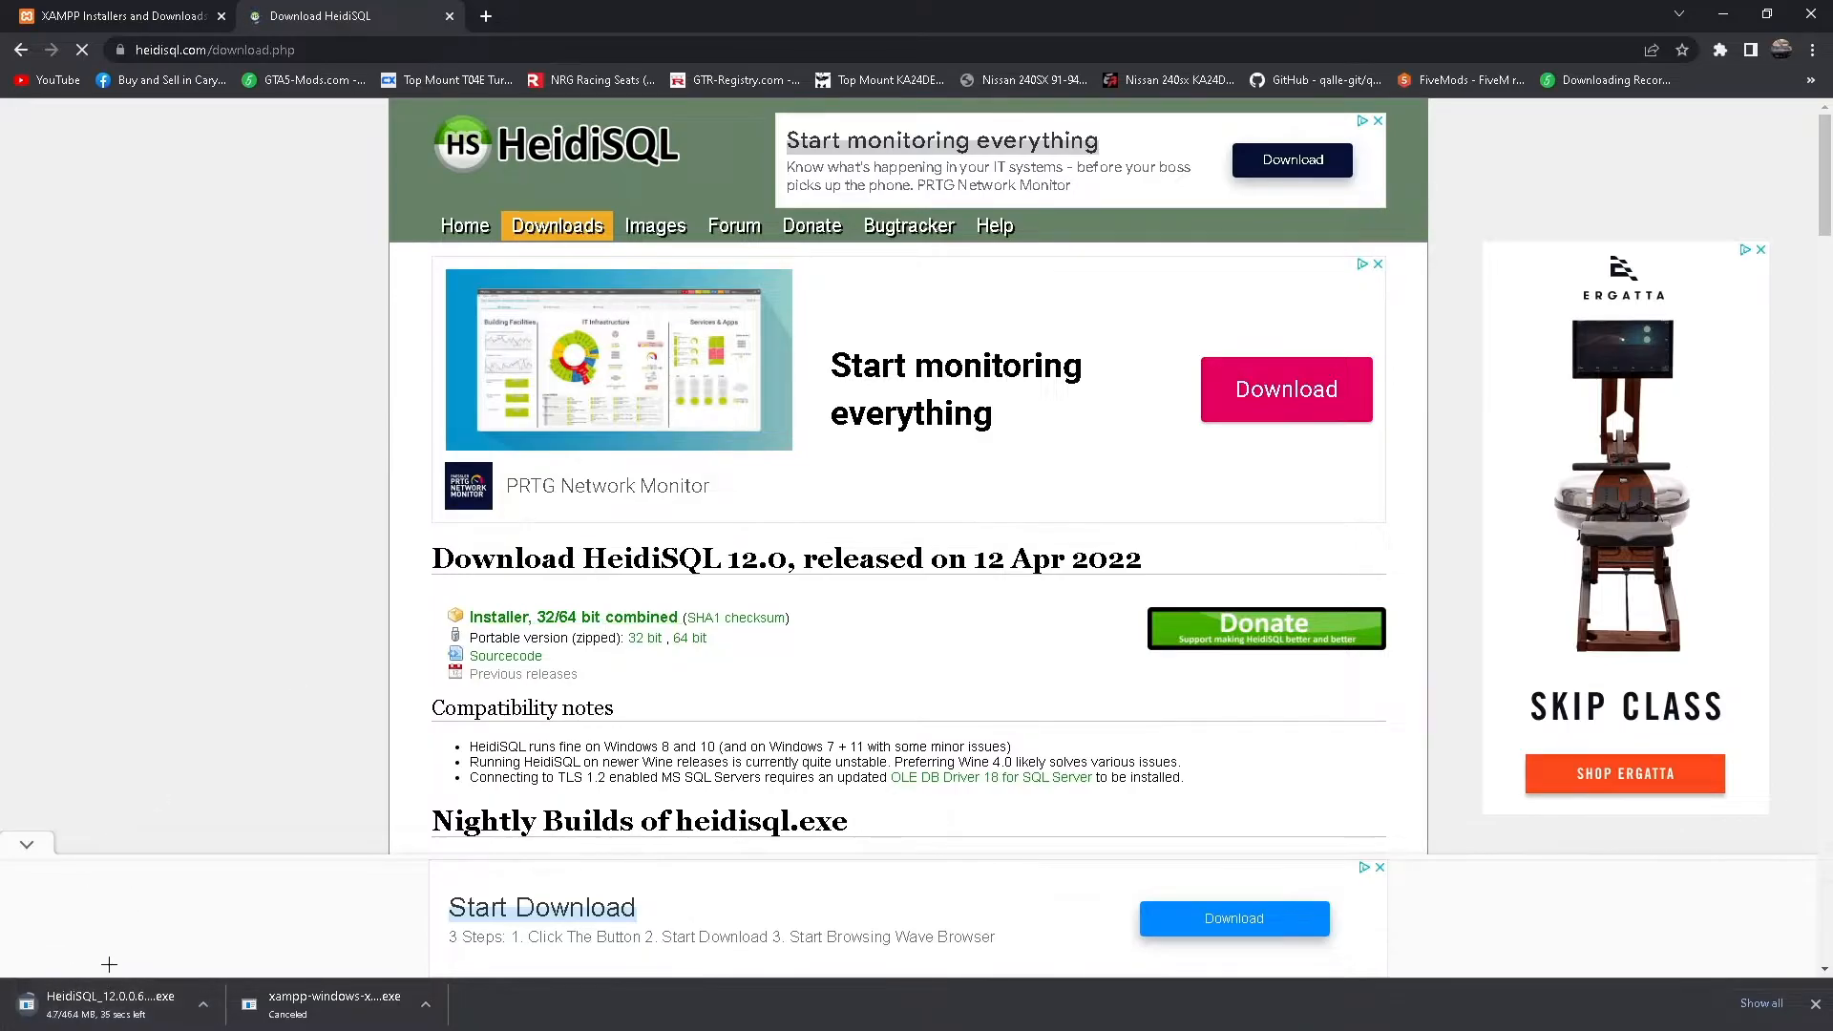
pyautogui.click(203, 1005)
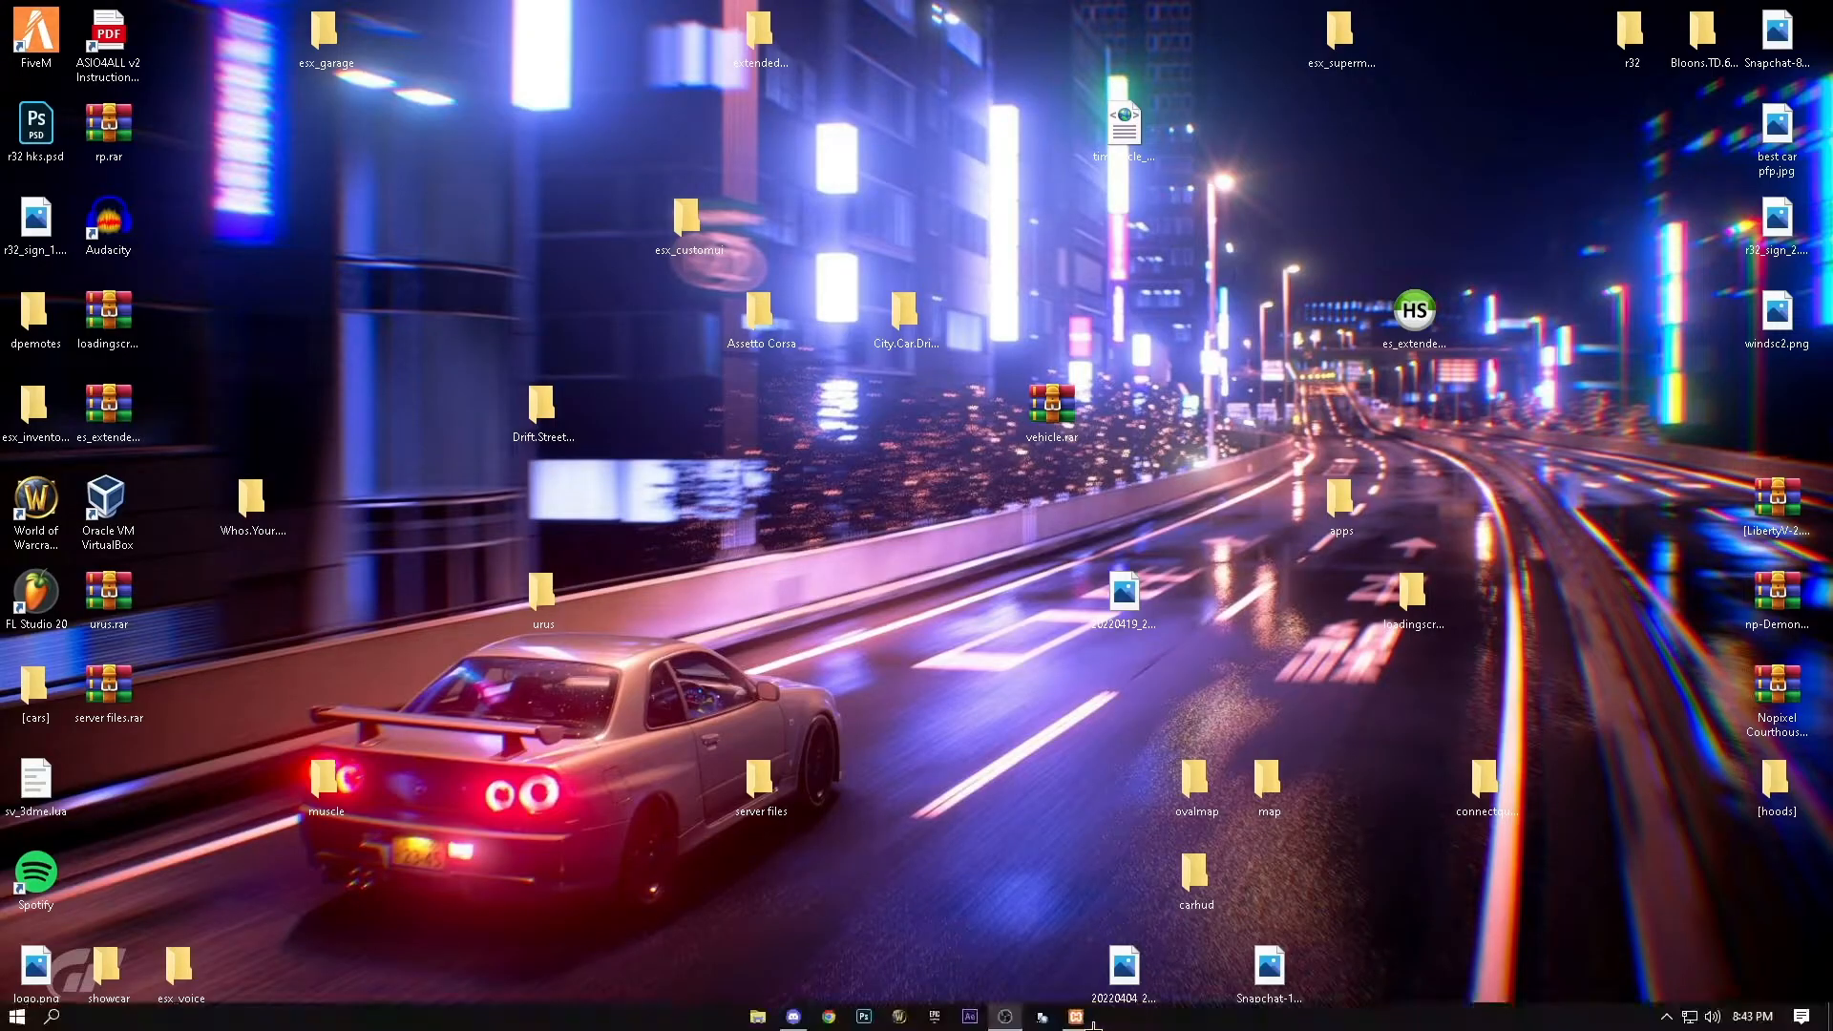
# Open XAMPP Control Panel to check Apache and MySQL, then search for HeidiSQL.
pyautogui.click(1067, 1015)
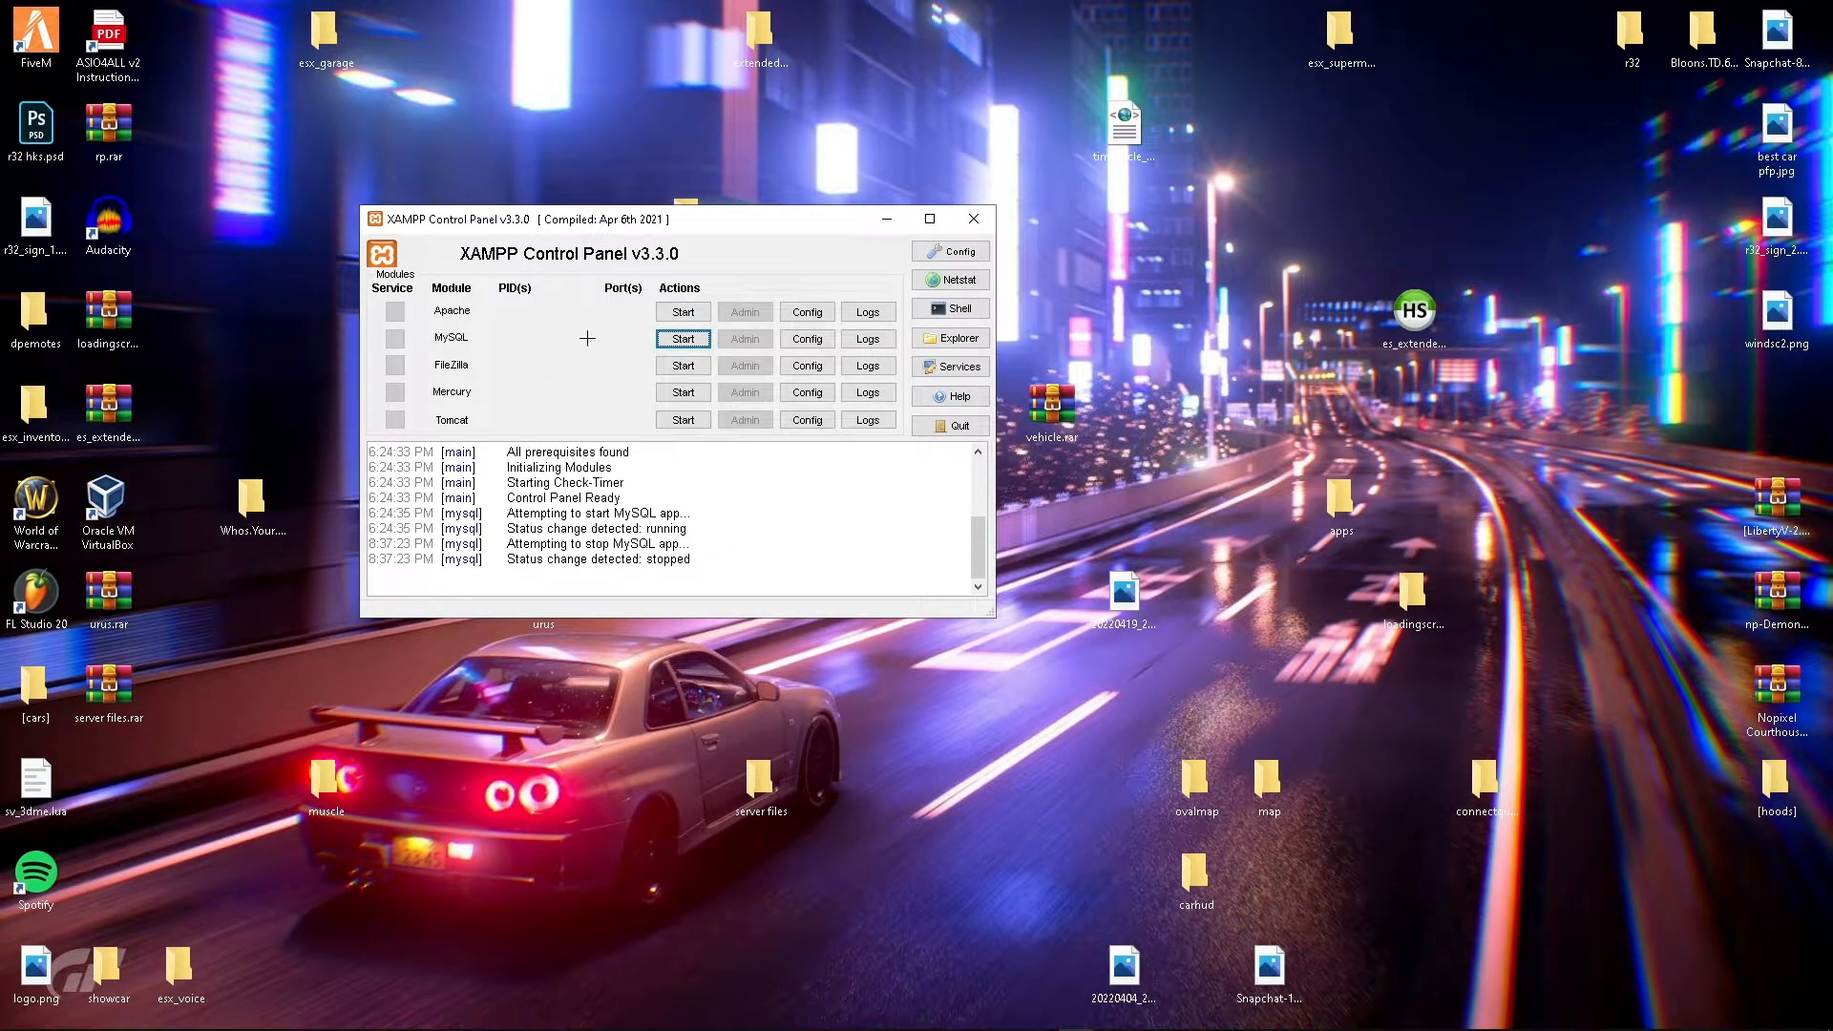
pyautogui.moveTo(438, 309)
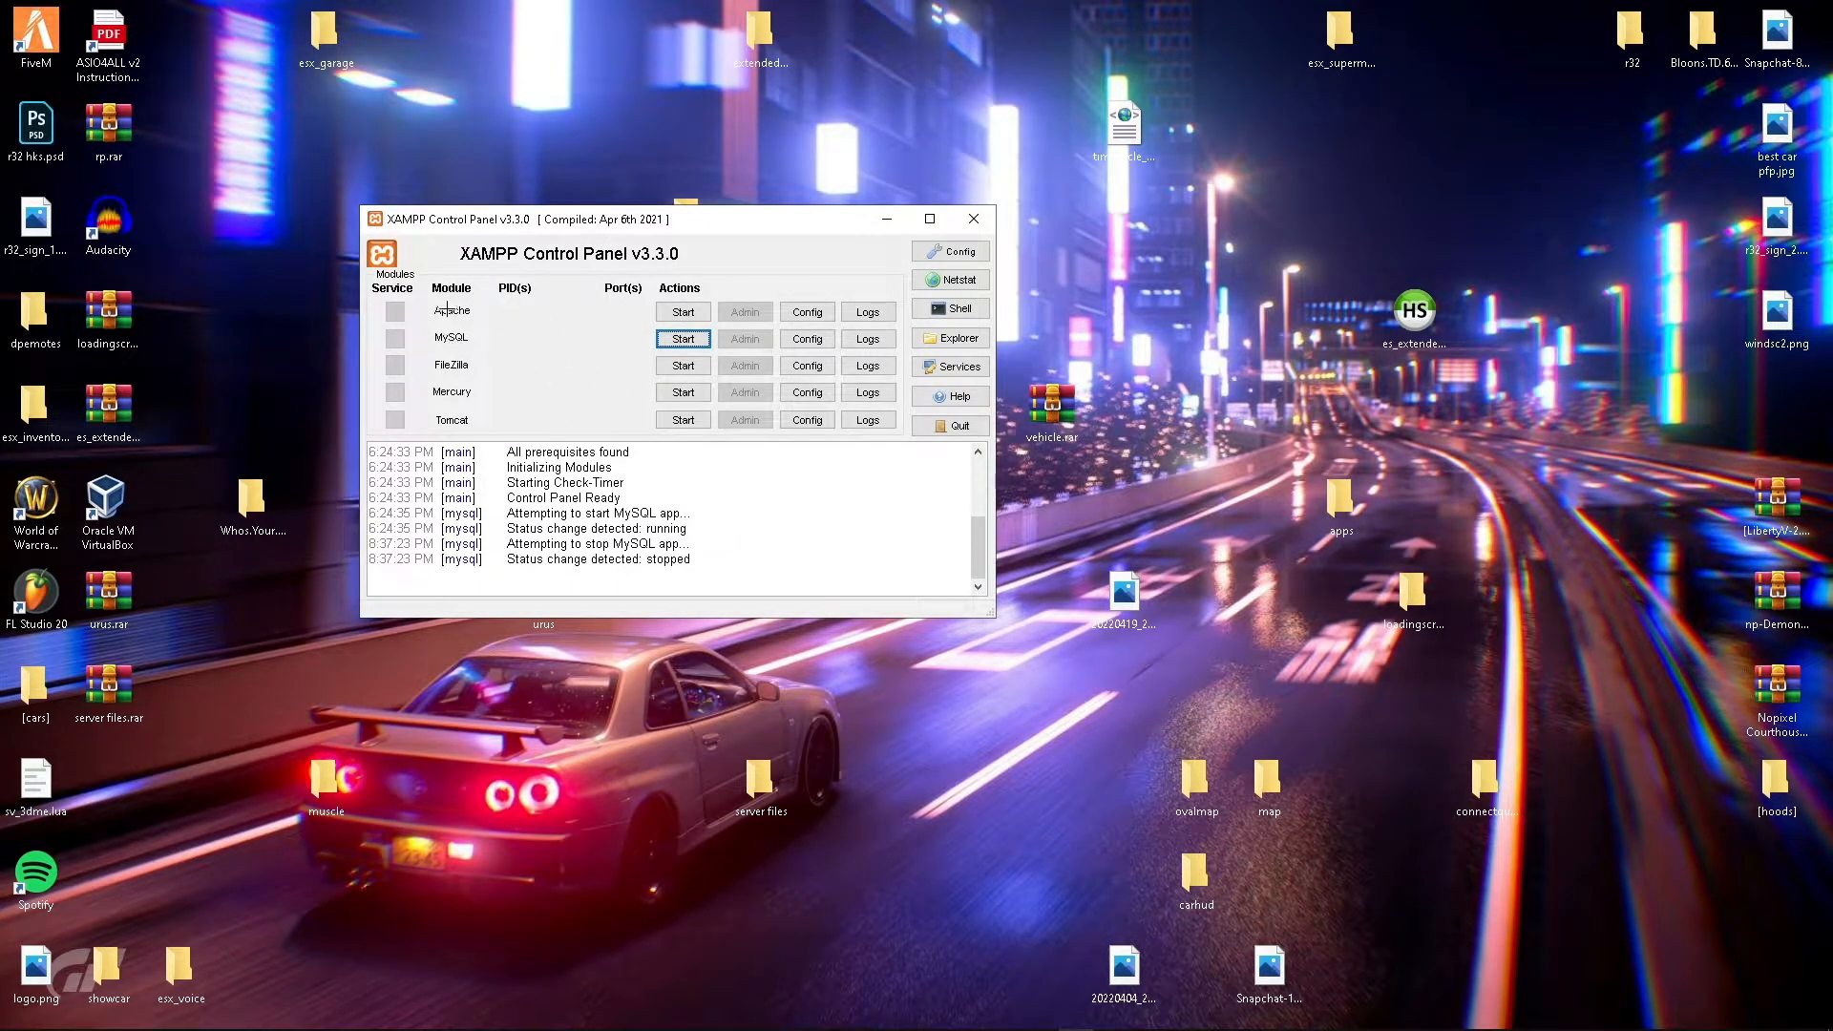
pyautogui.moveTo(426, 350)
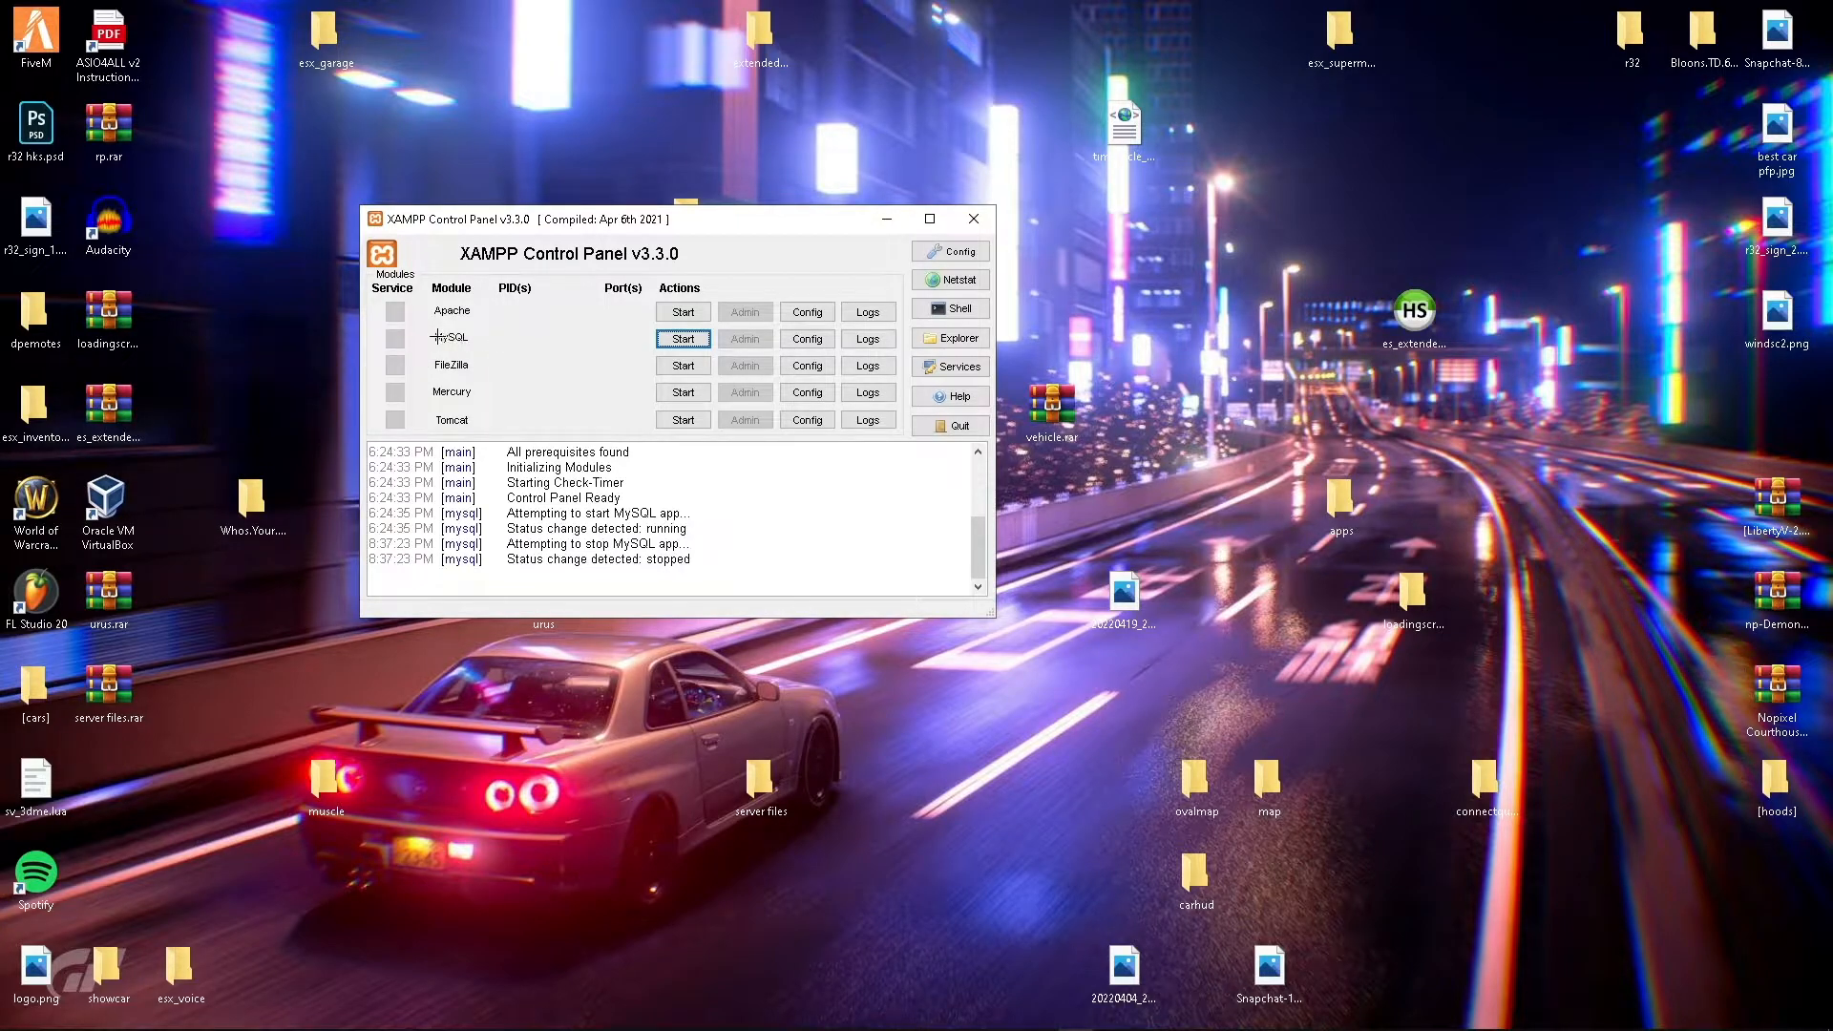
pyautogui.click(682, 339)
pyautogui.write('he')
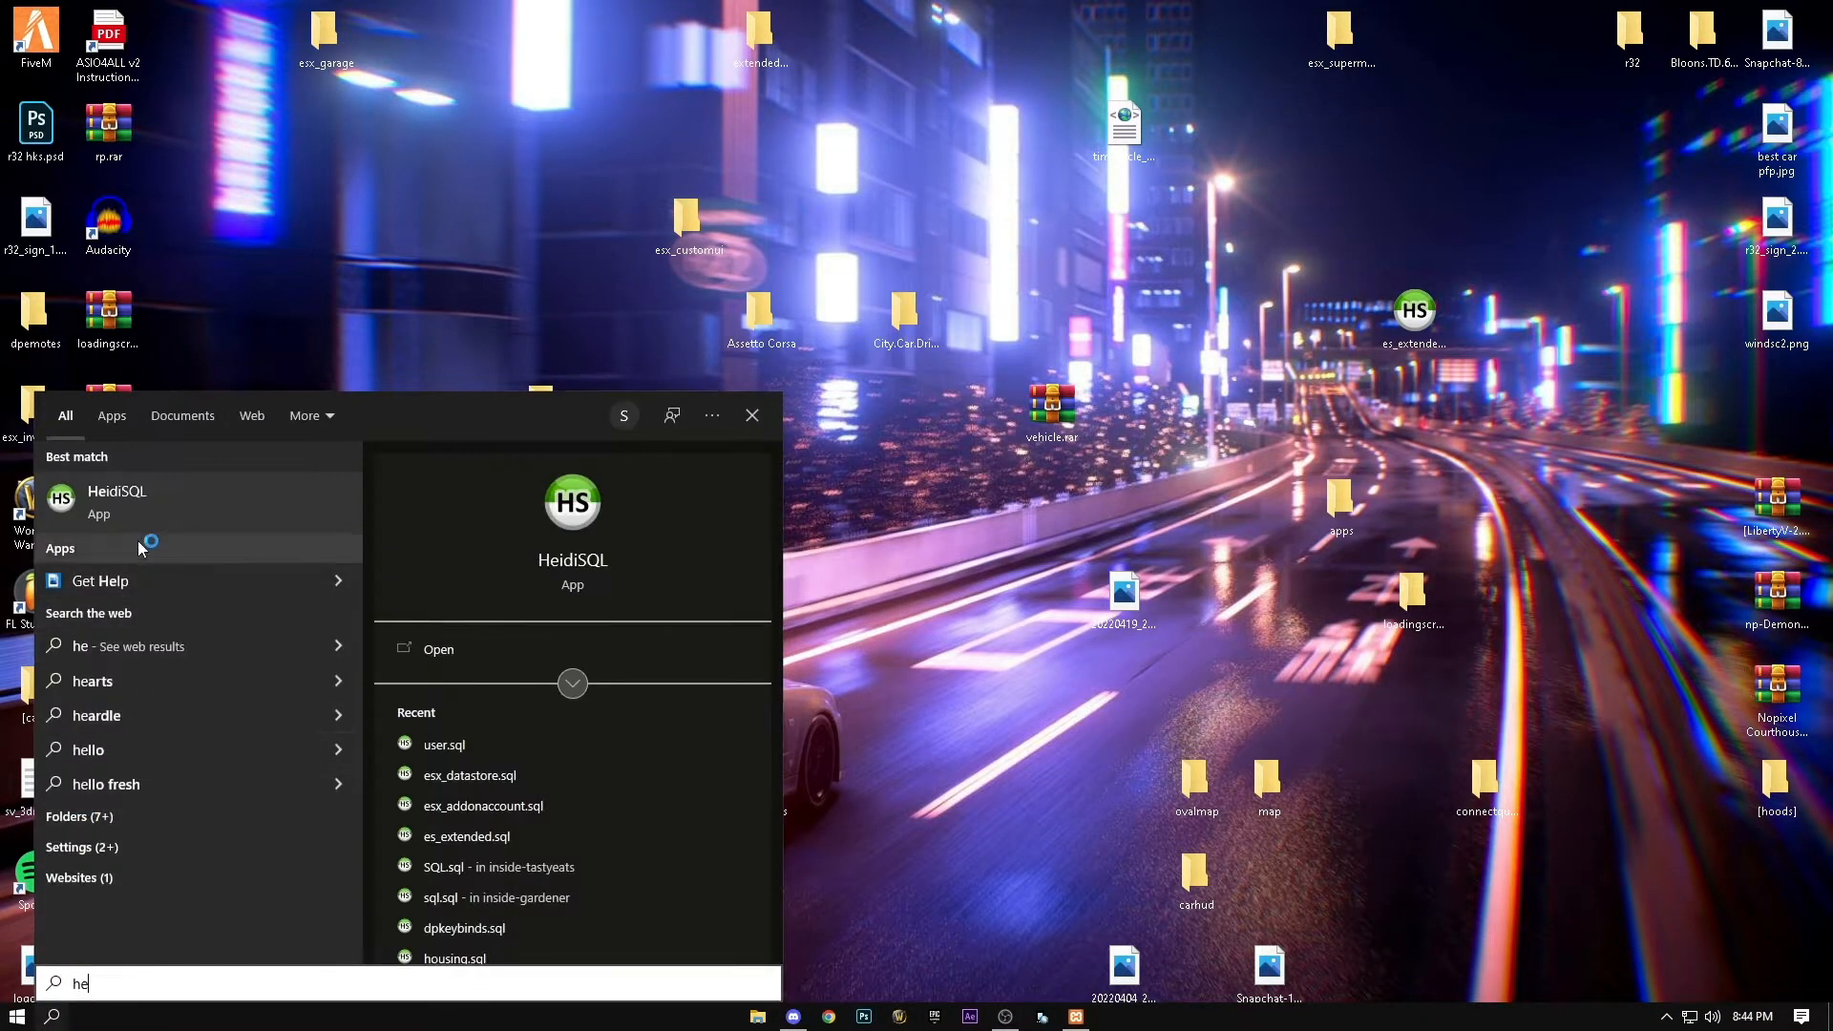
# Launch HeidiSQL, add the fivem session (127.0.0.1, root, port 3306), and open it.
pyautogui.click(121, 491)
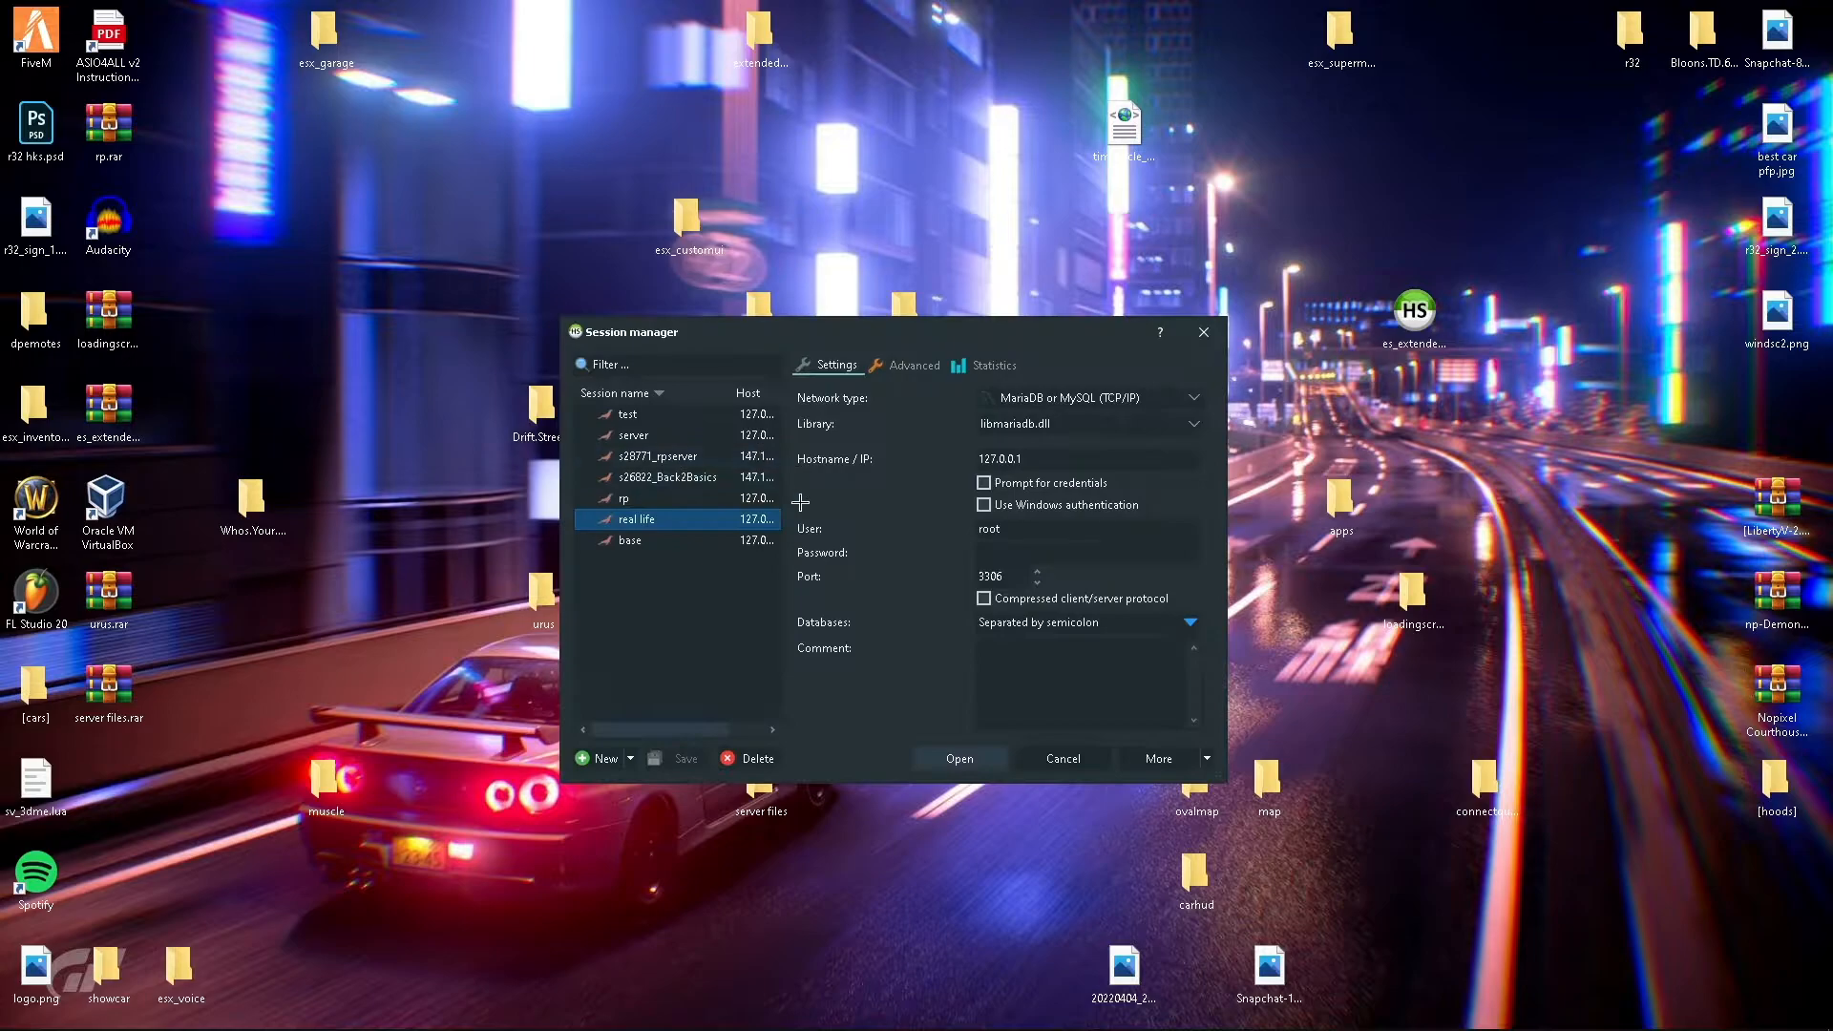
pyautogui.rightClick(637, 518)
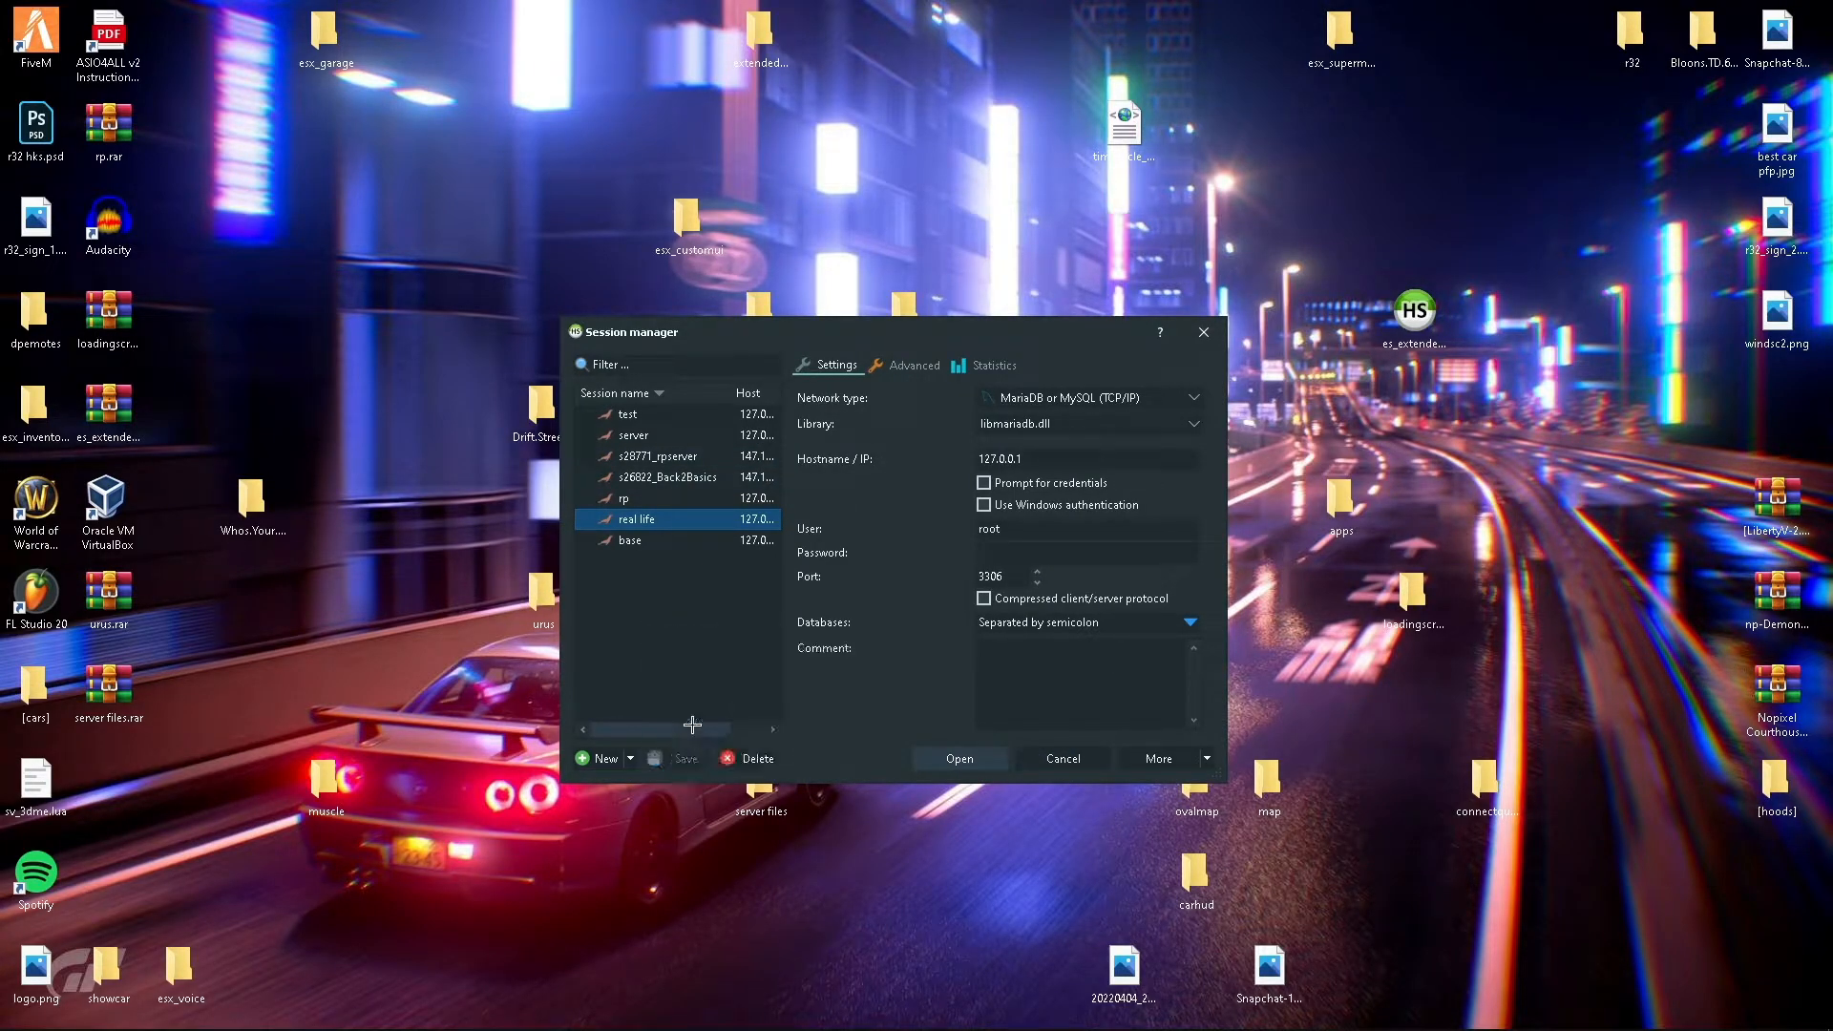
pyautogui.click(599, 758)
pyautogui.write('fivem')
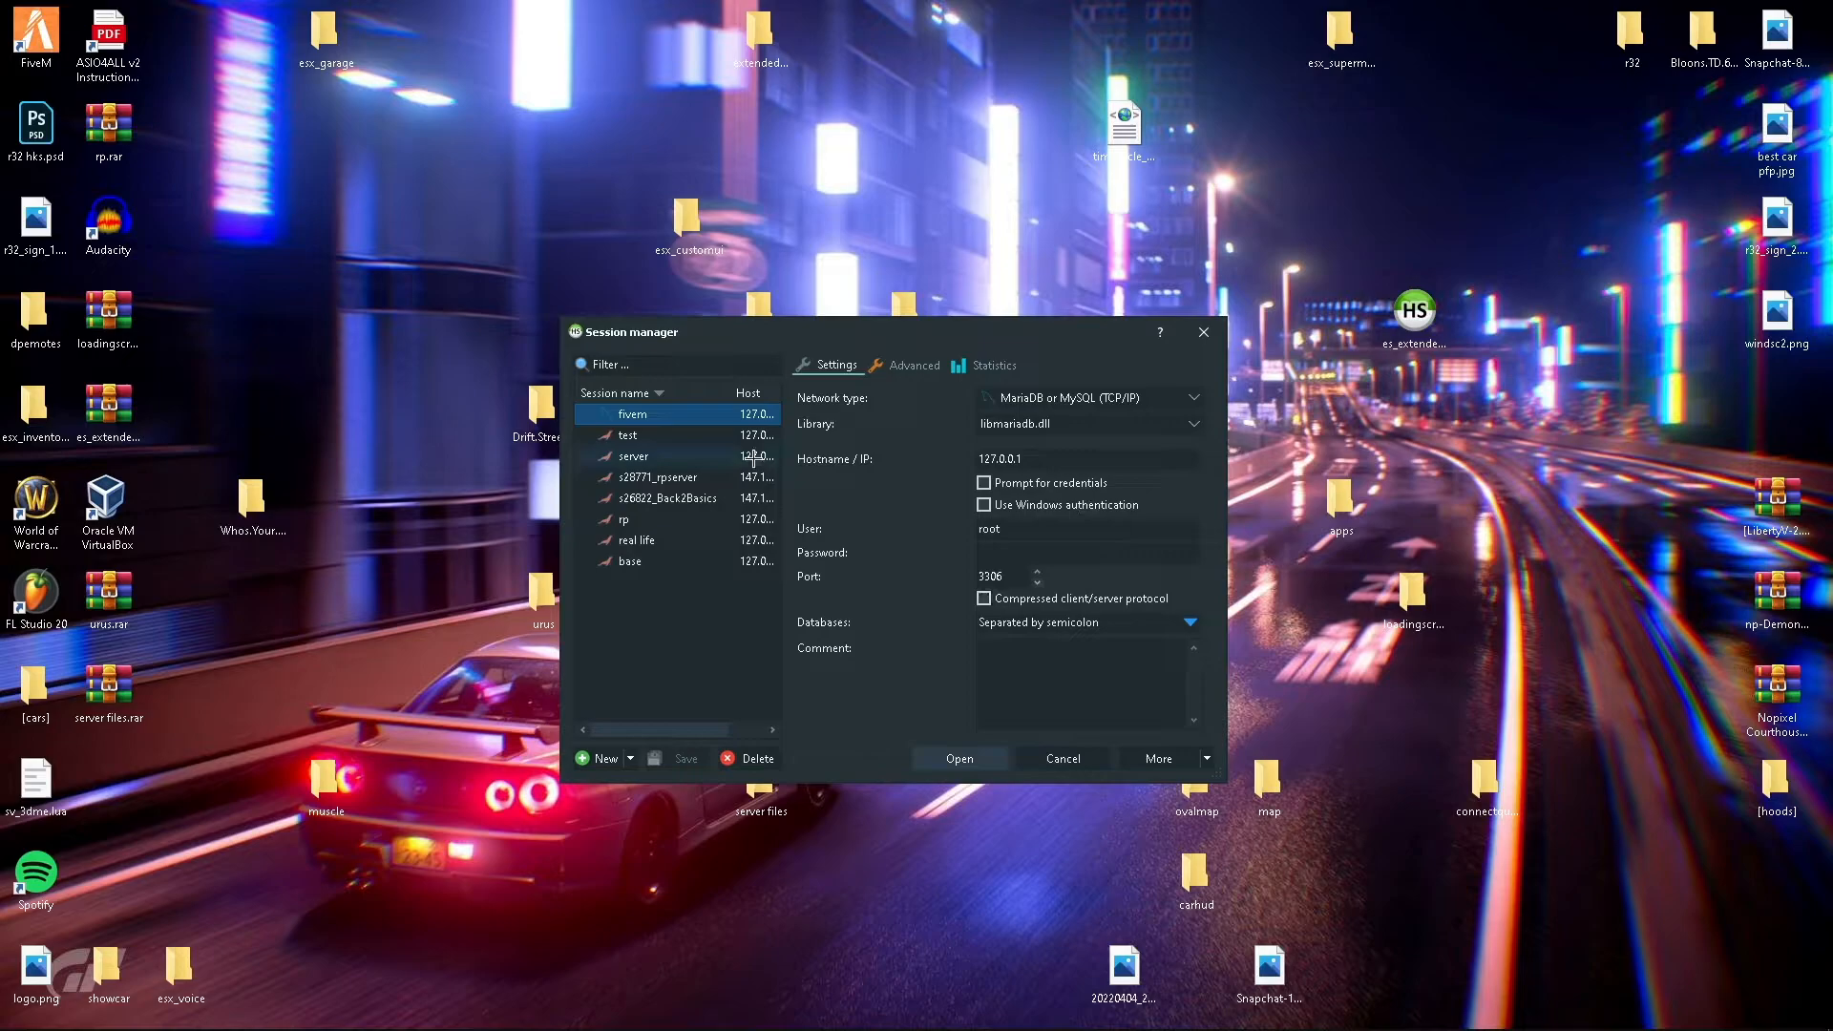
pyautogui.moveTo(914, 610)
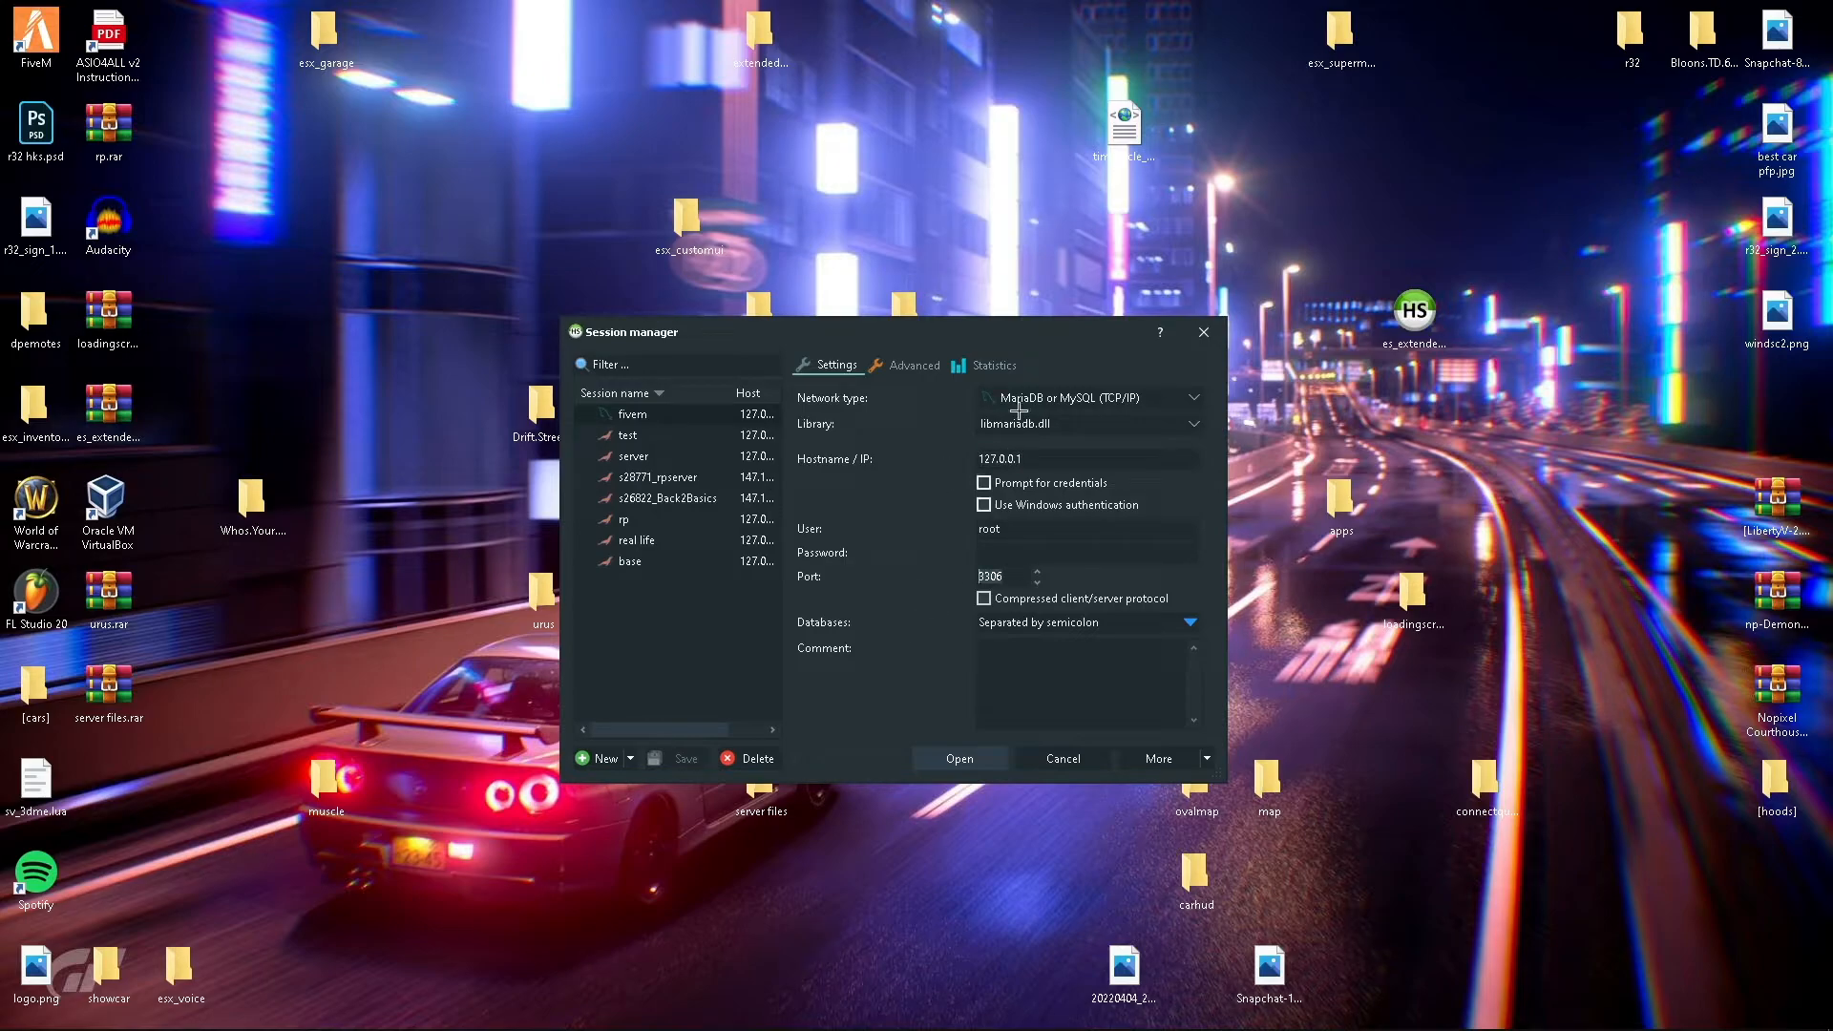
pyautogui.moveTo(834, 430)
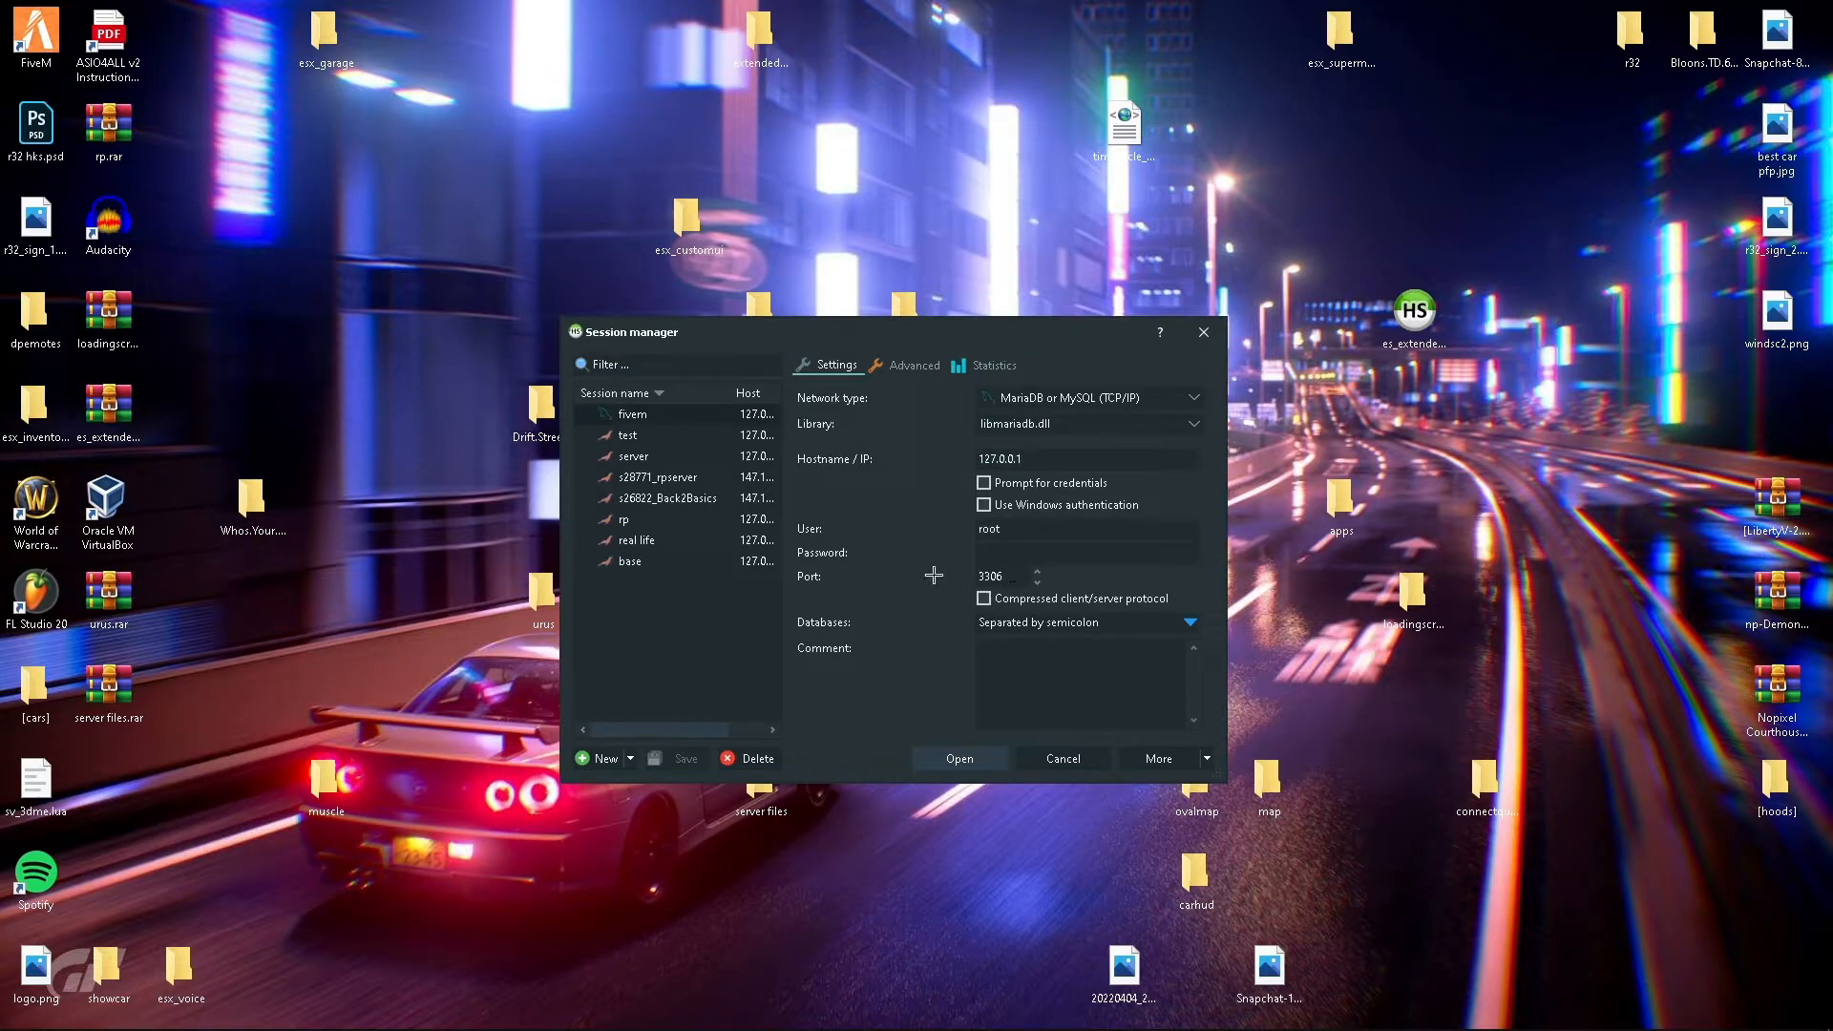
pyautogui.click(959, 758)
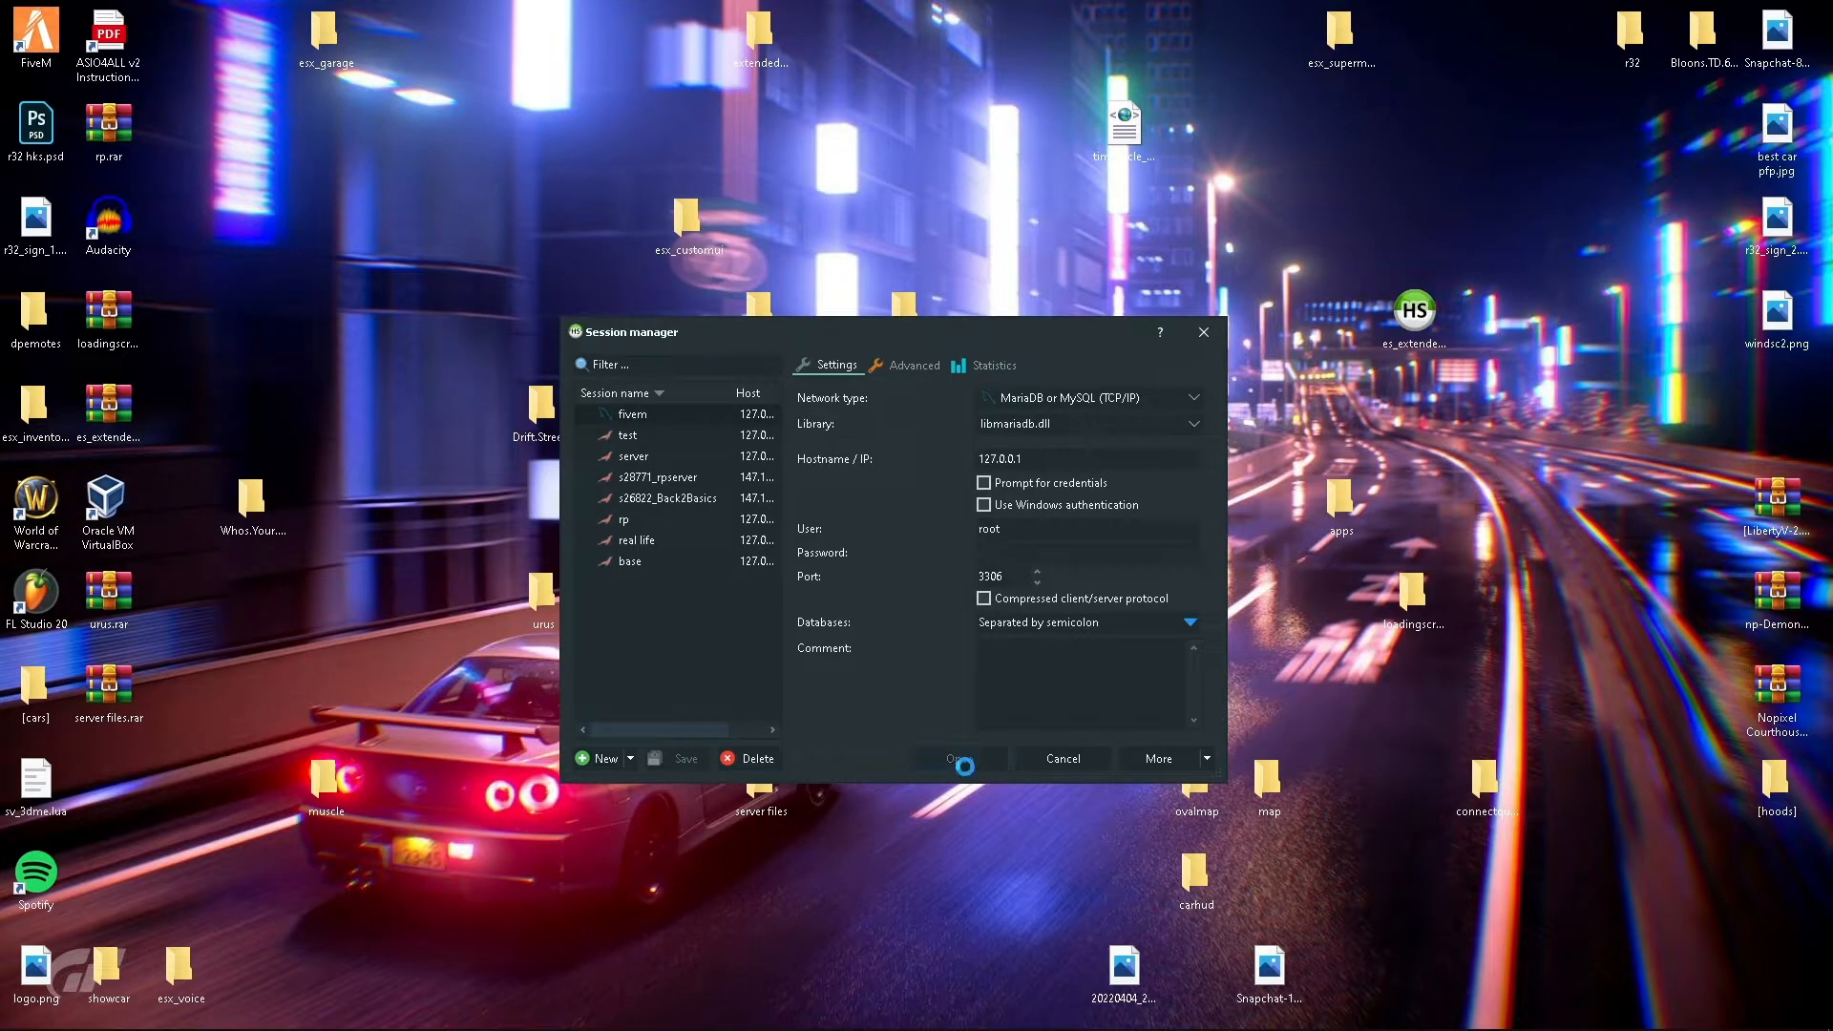
# Drop the existing es_extended database from the fivem server.
pyautogui.click(959, 758)
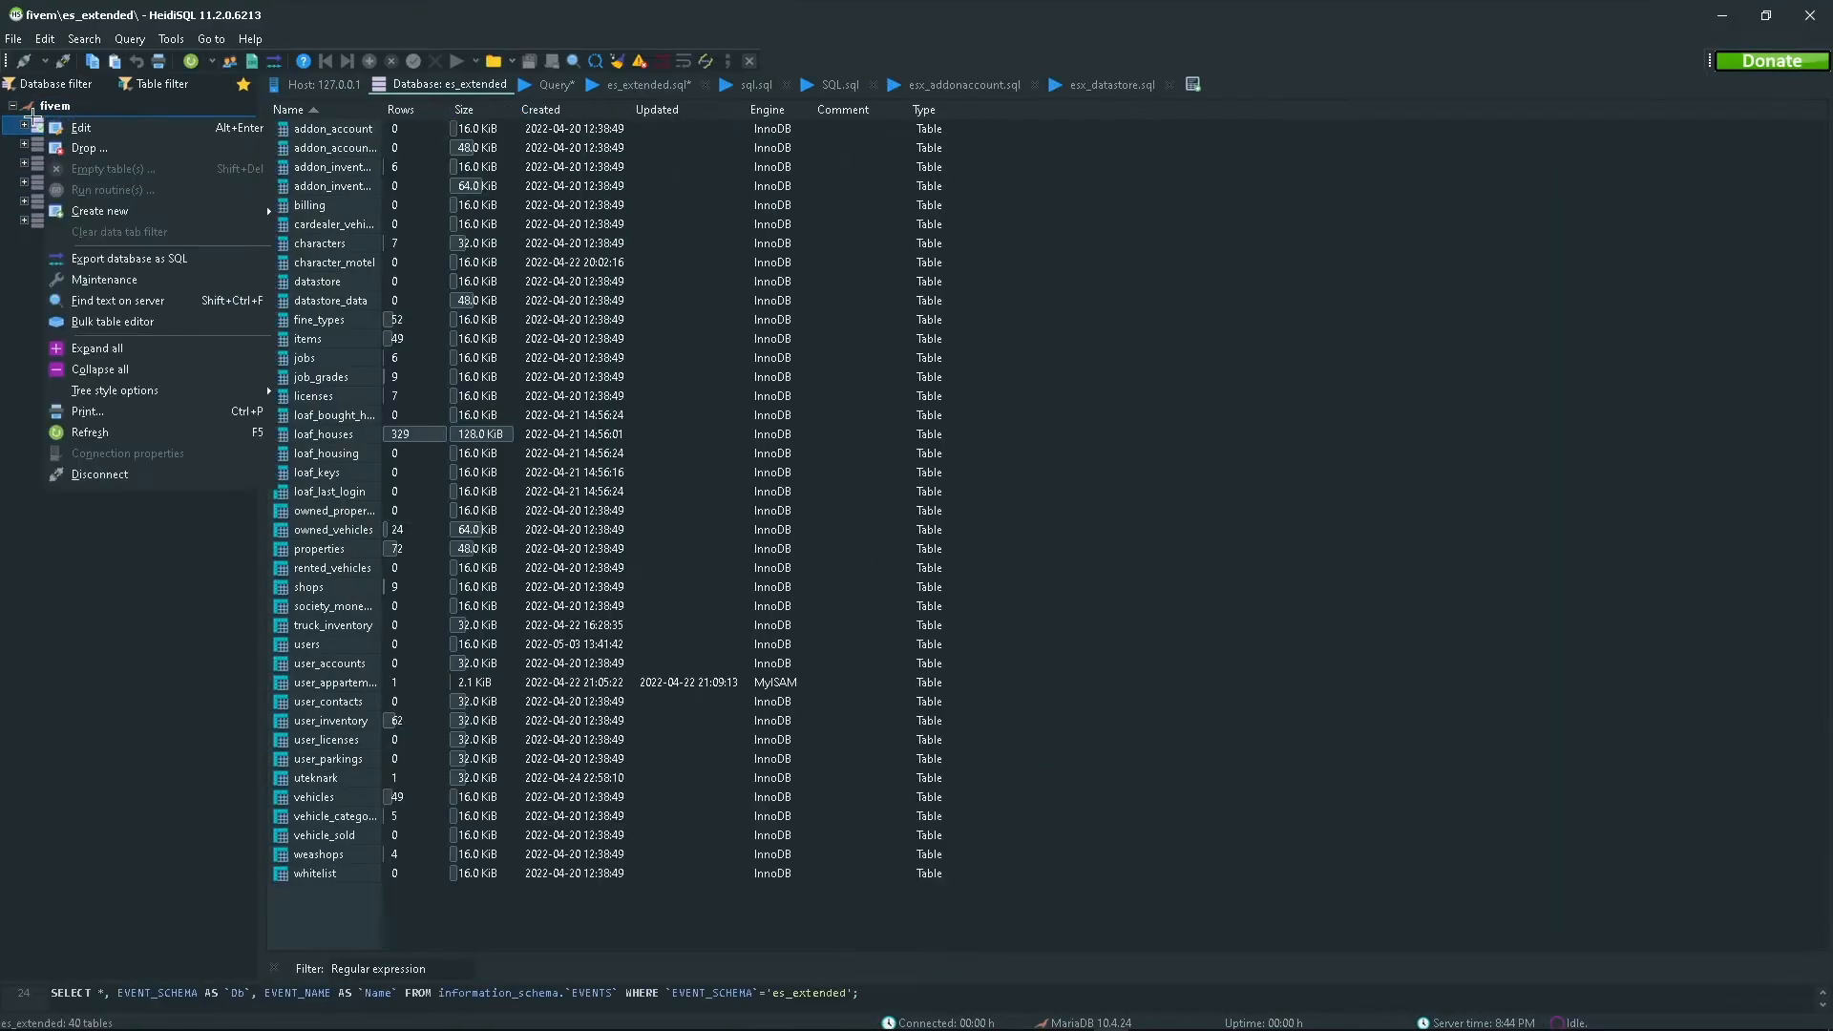
pyautogui.click(69, 124)
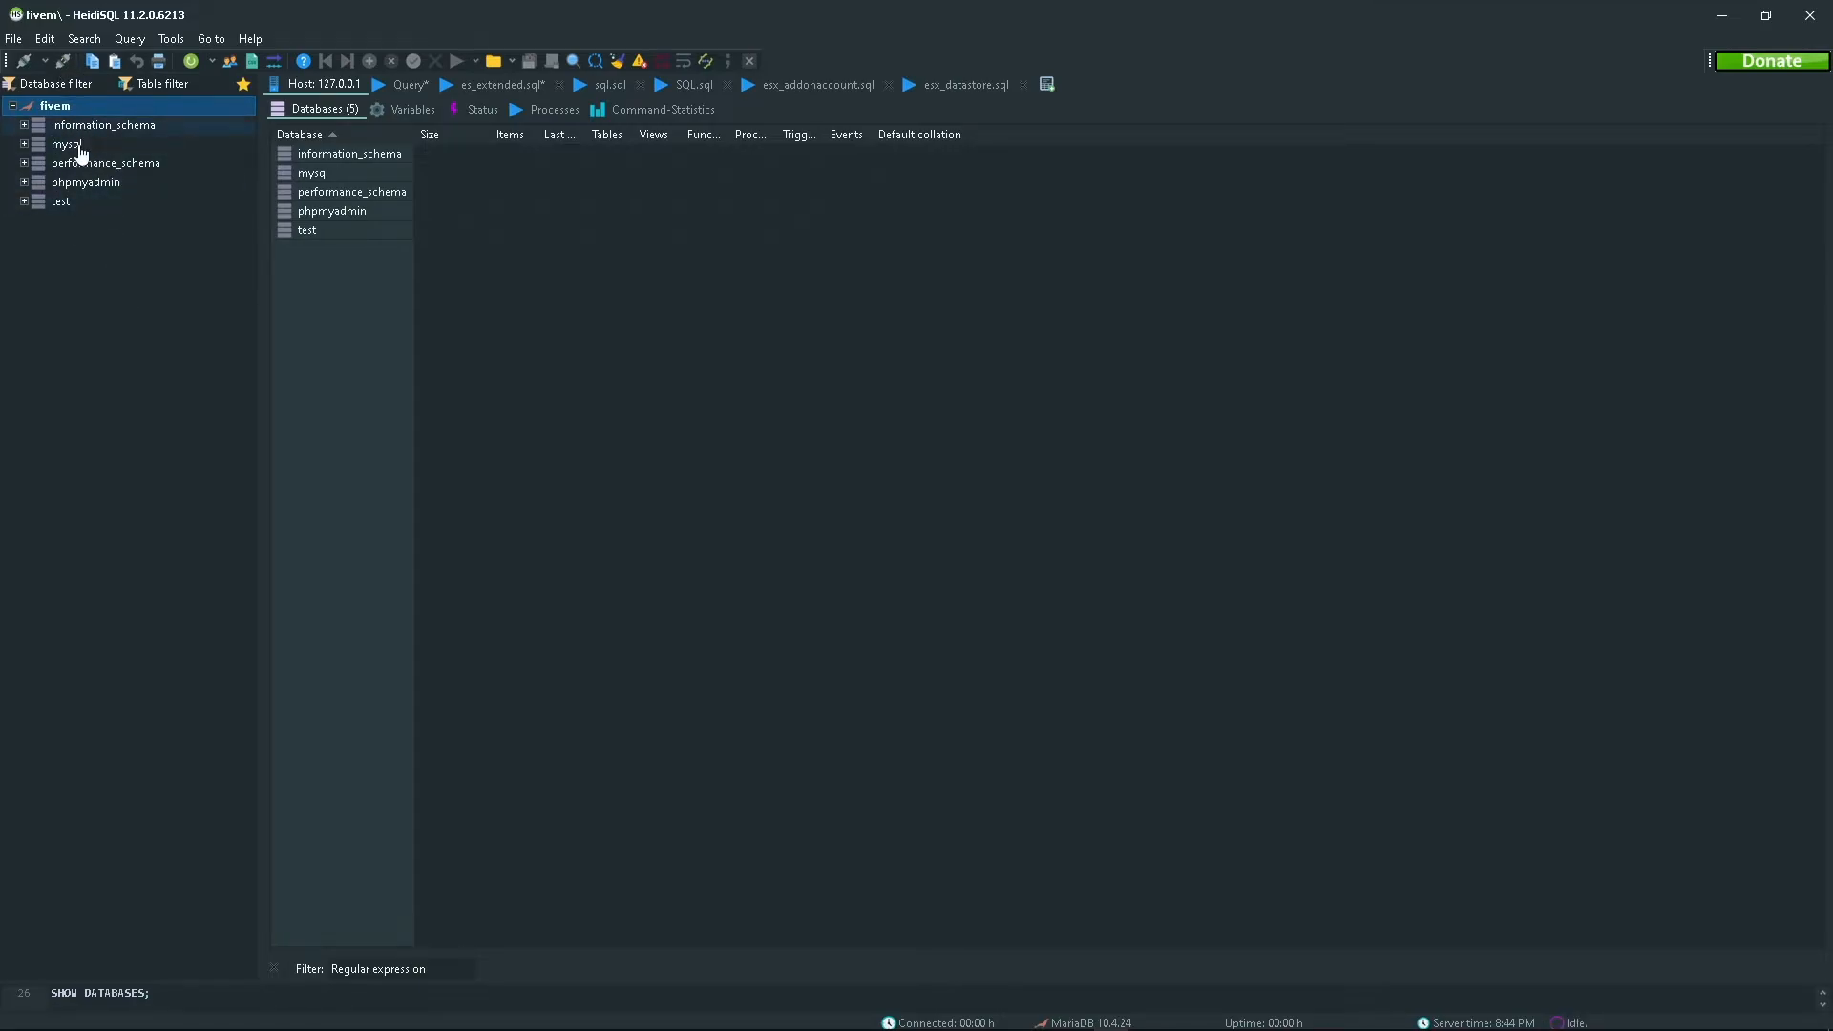
# Create a new database named es_extended on the fivem connection.
pyautogui.rightClick(45, 105)
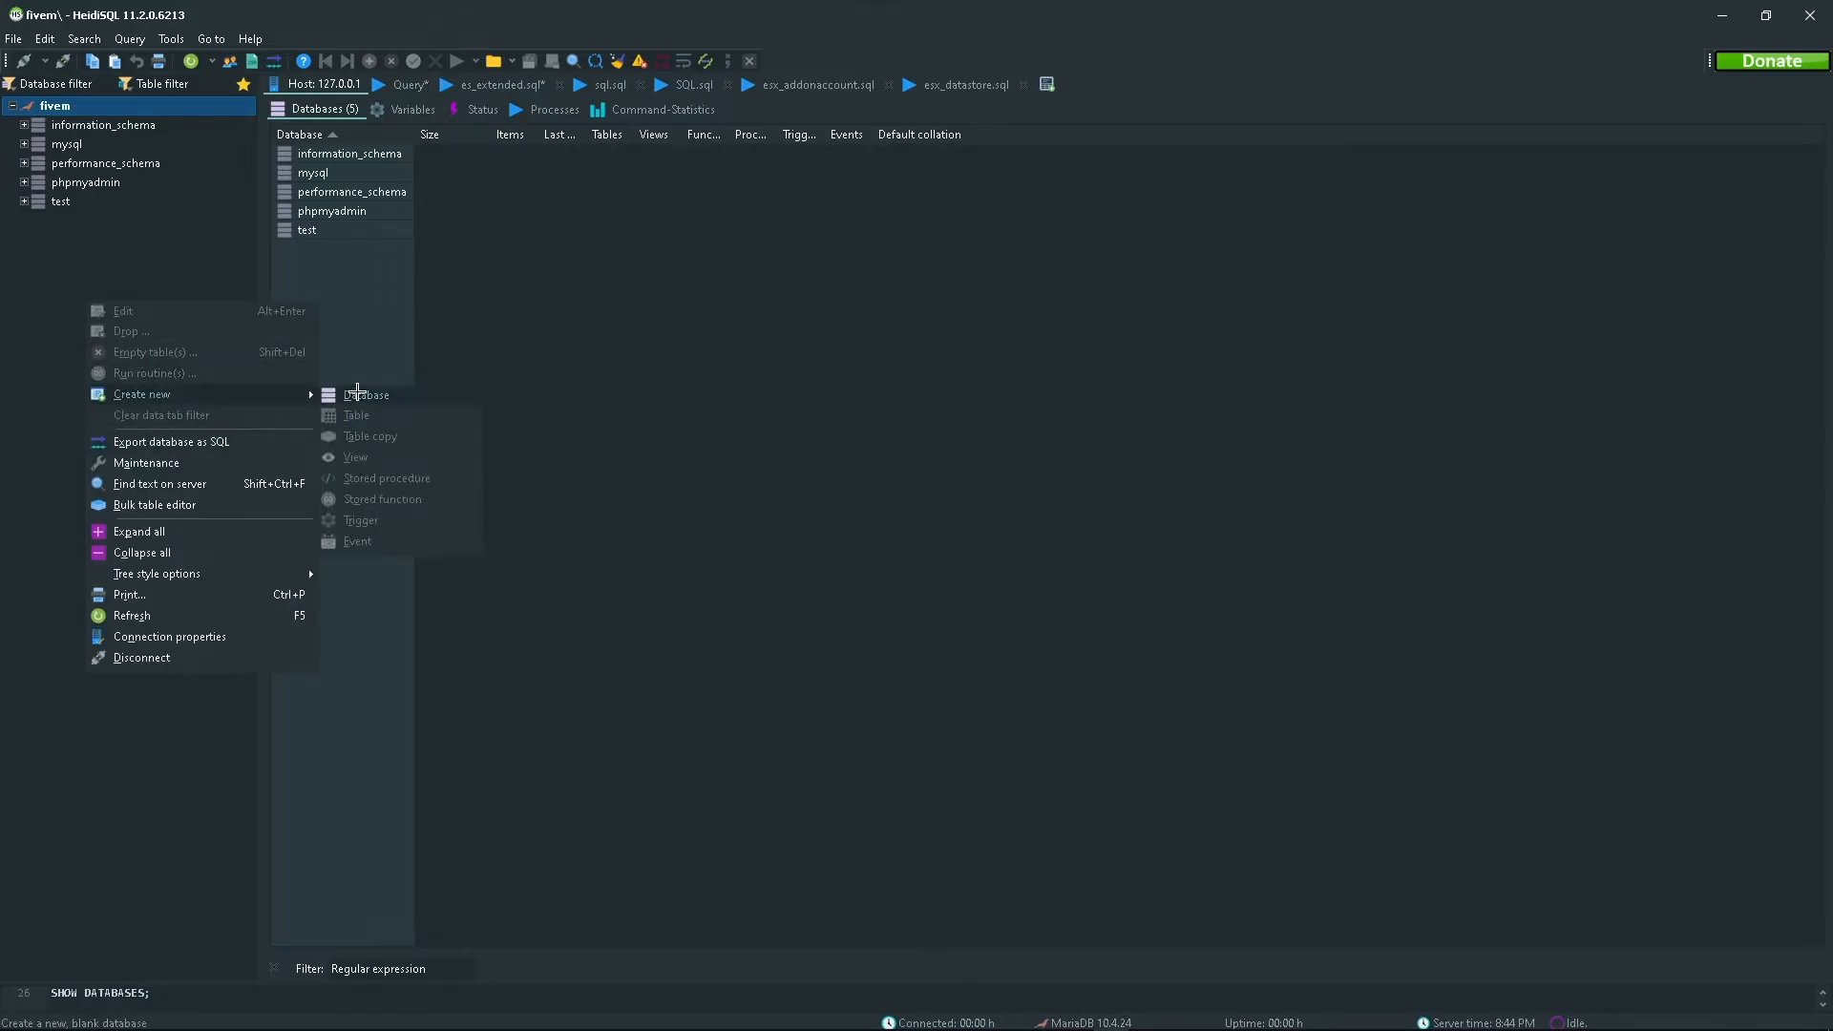
pyautogui.click(366, 395)
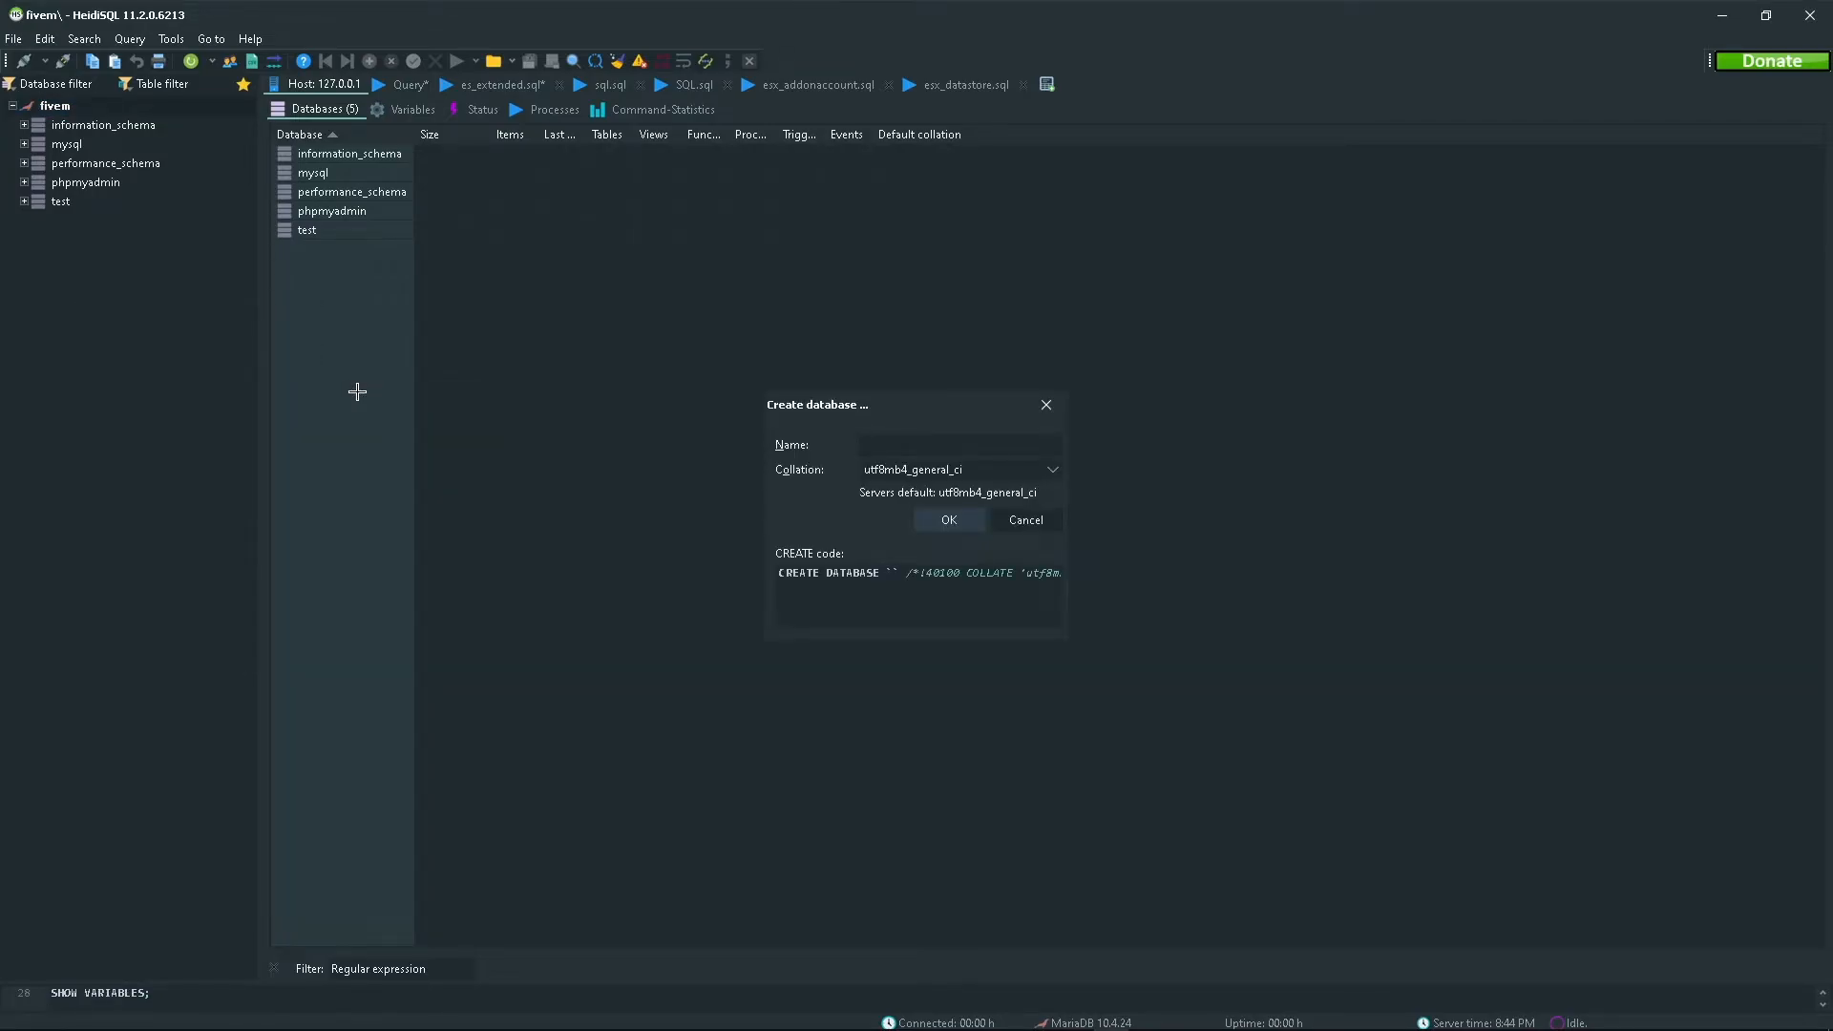
pyautogui.click(959, 444)
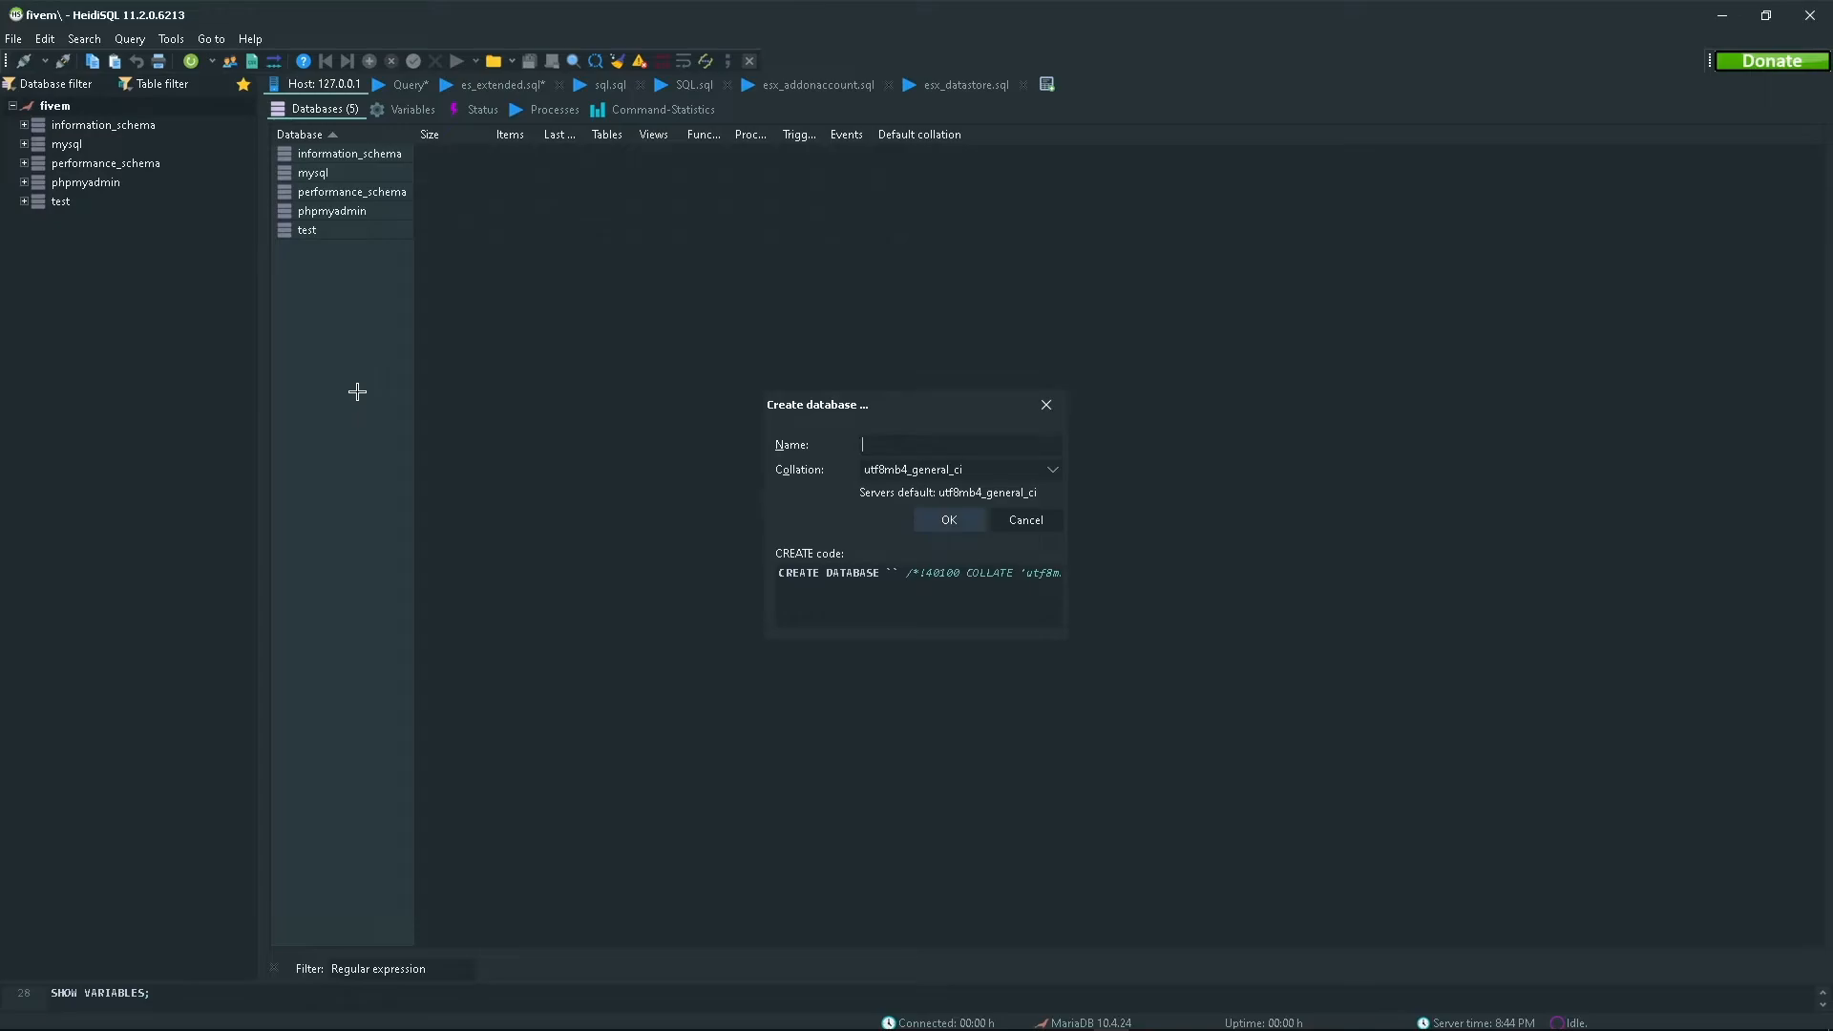
pyautogui.write('es_extended')
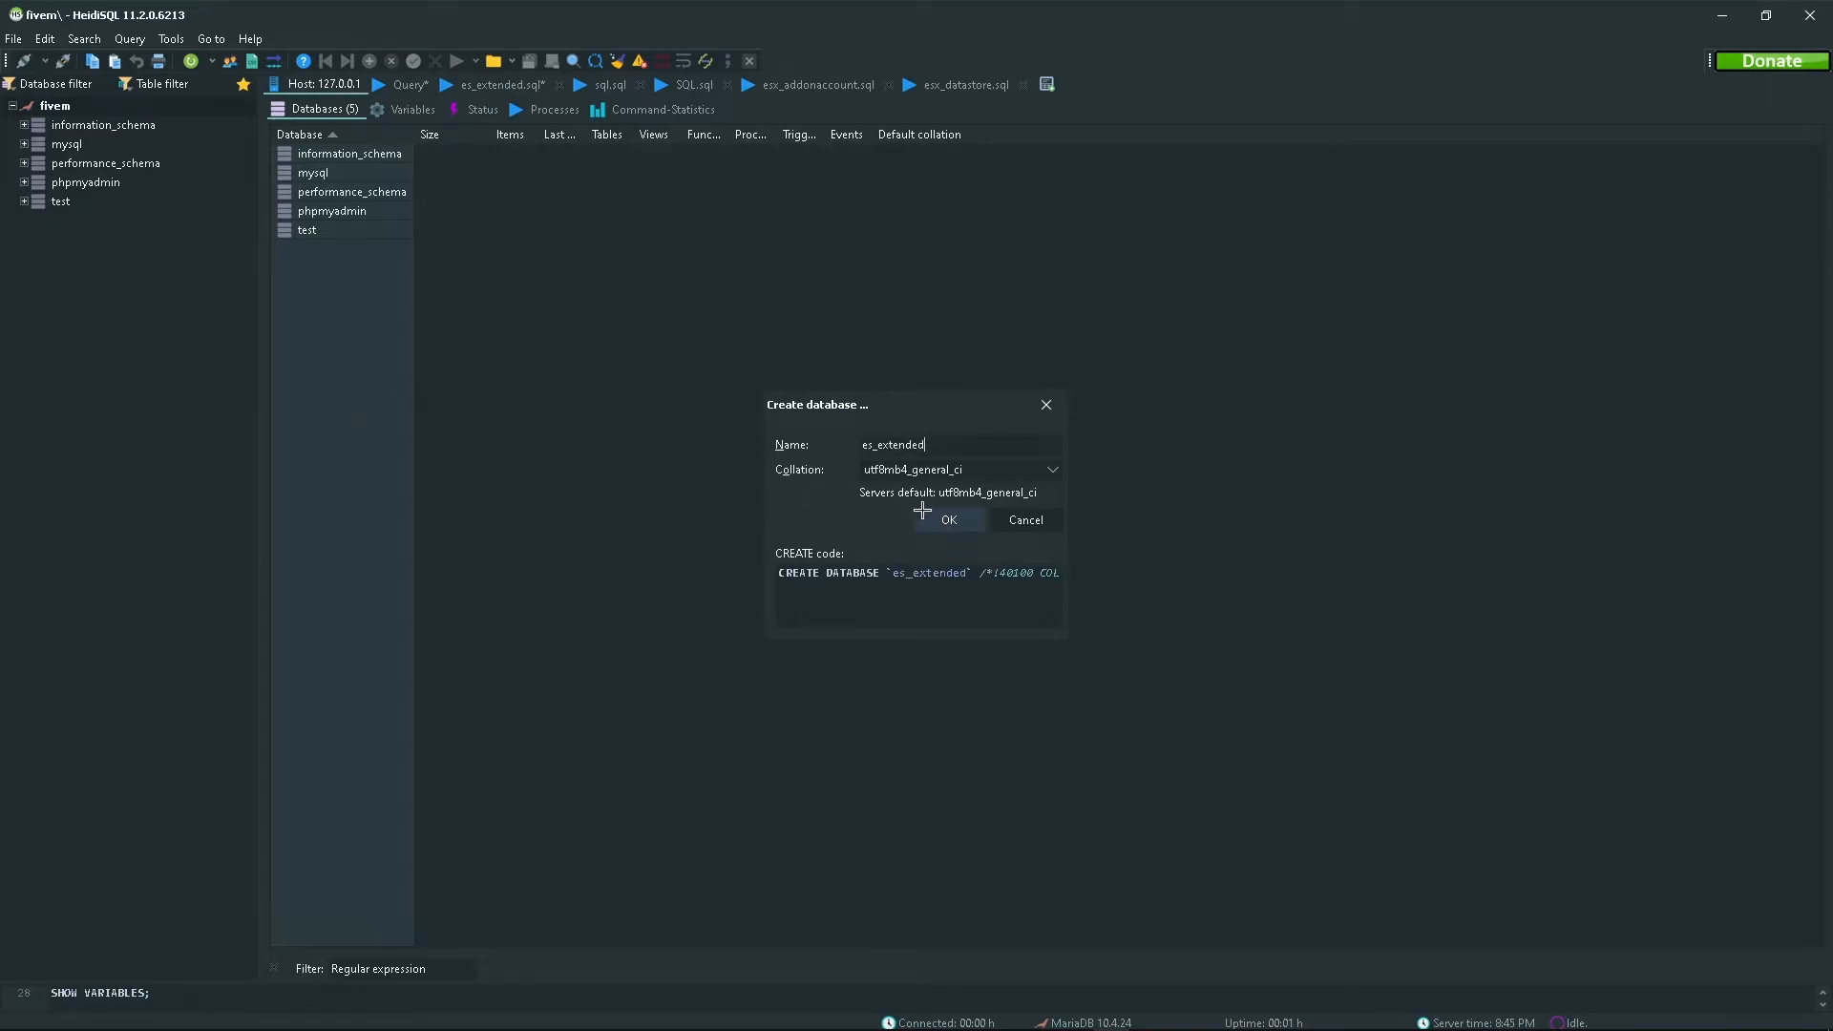
pyautogui.click(948, 520)
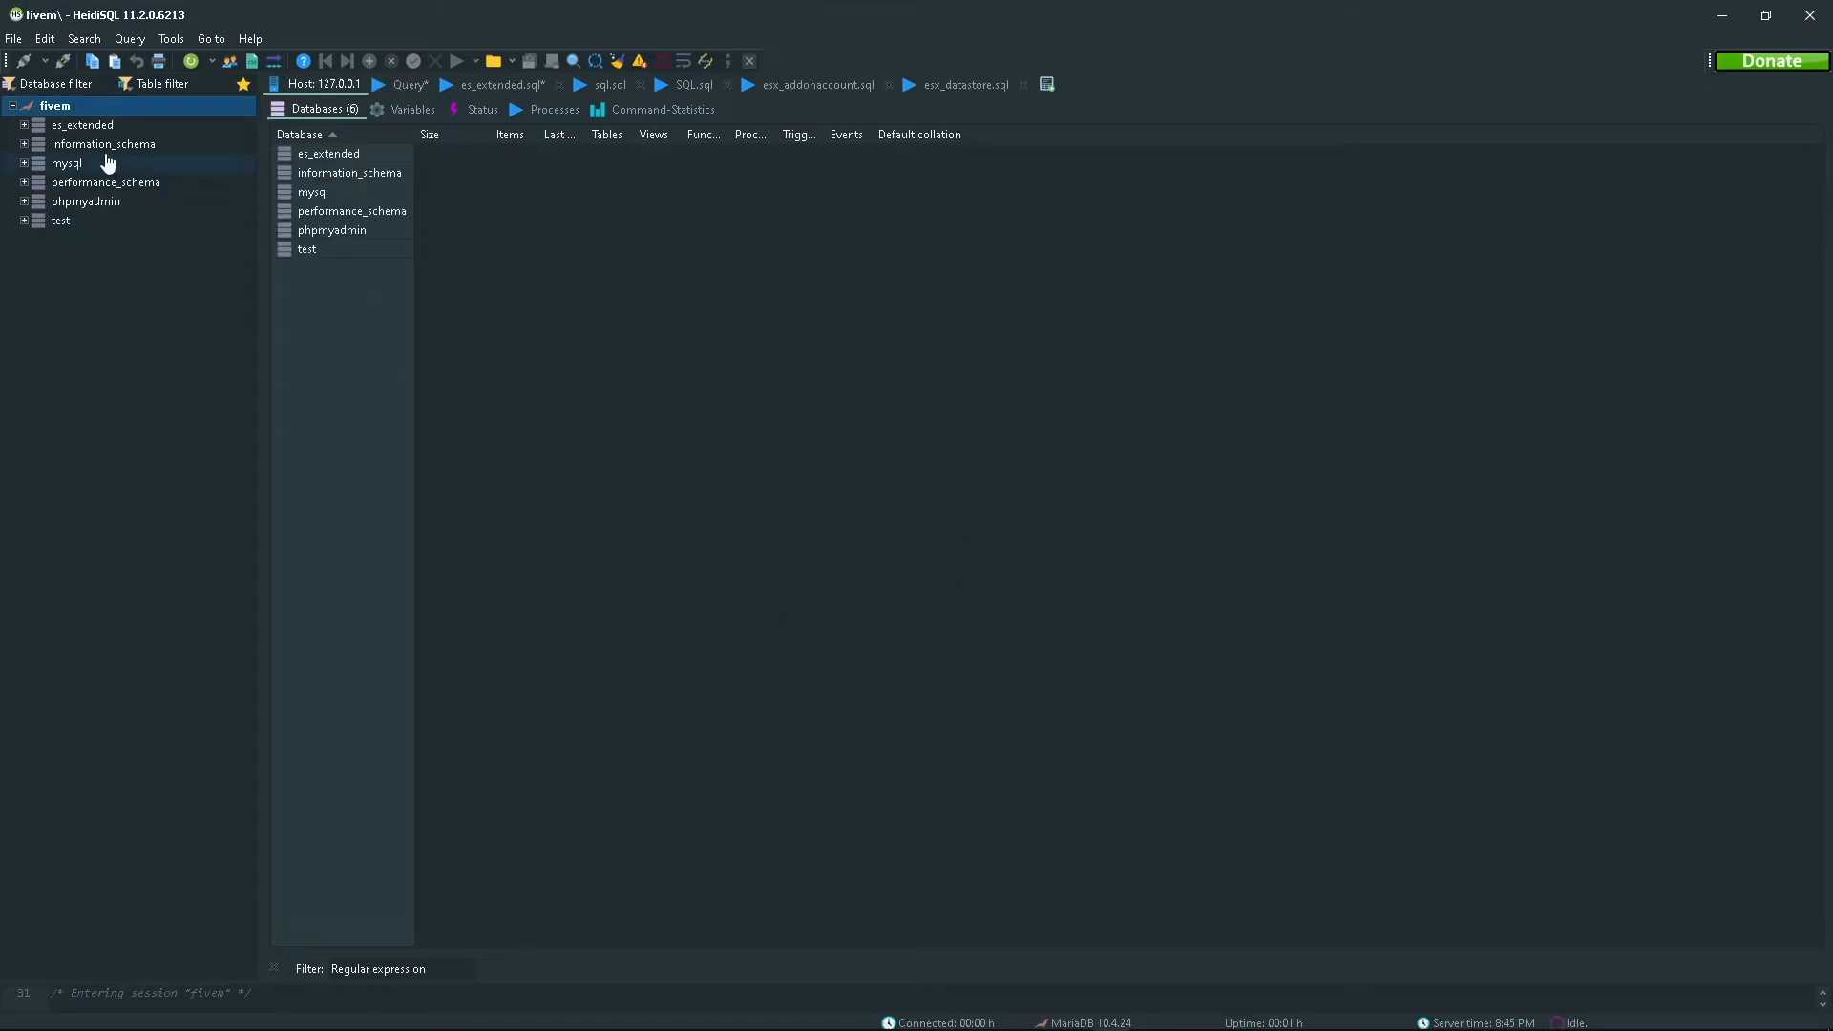
# Run the esx_addonaccount.sql script against es_extended, executing its three queries.
pyautogui.click(81, 125)
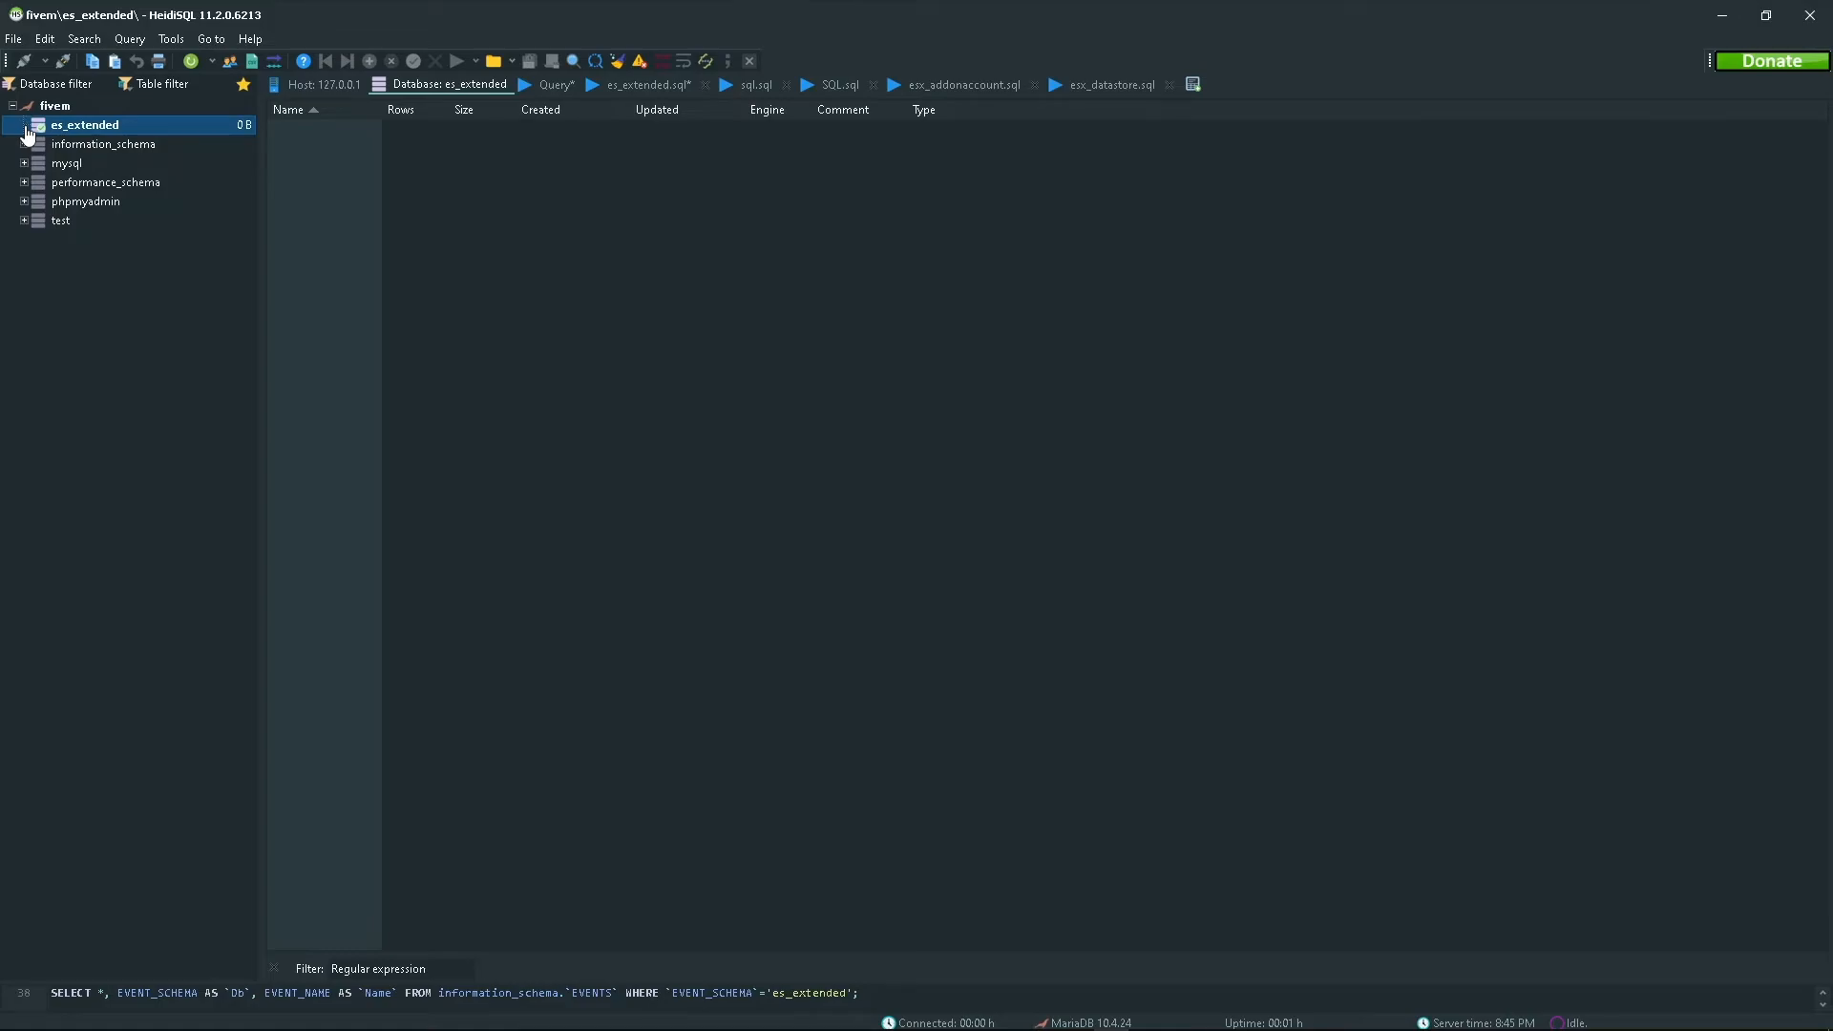
pyautogui.moveTo(487, 165)
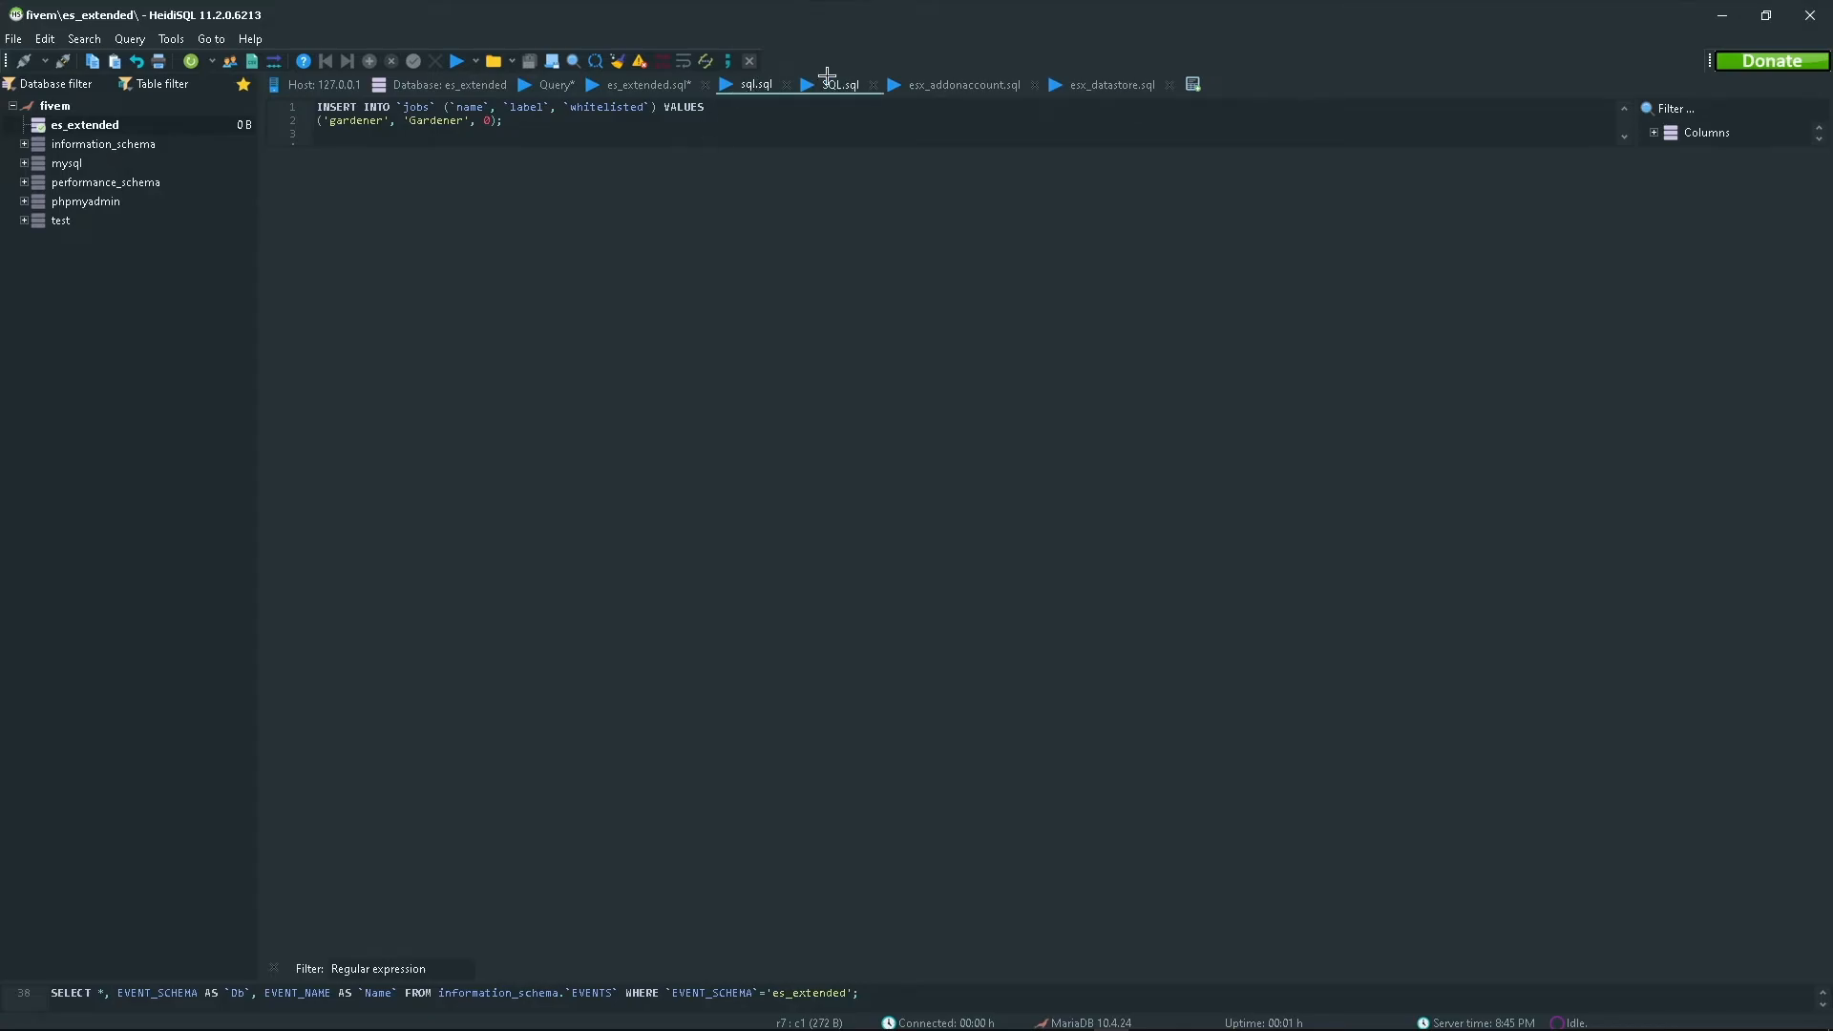
pyautogui.click(961, 84)
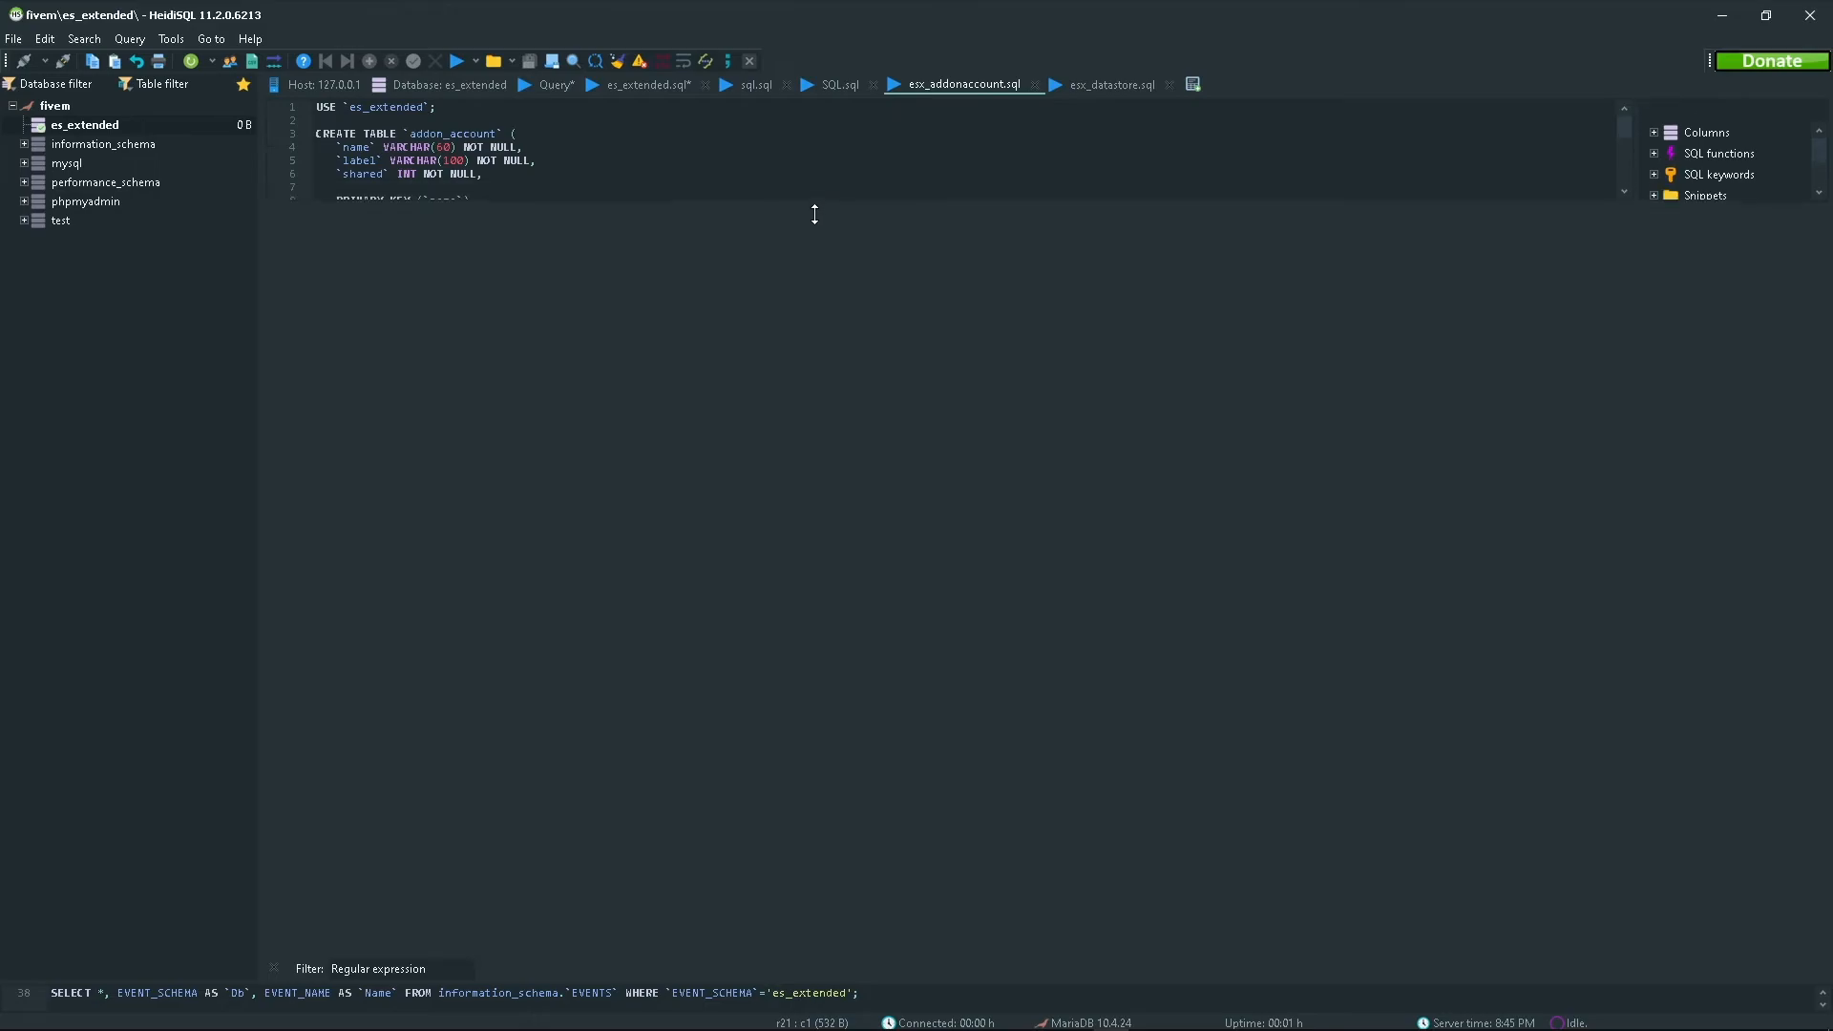
pyautogui.click(462, 59)
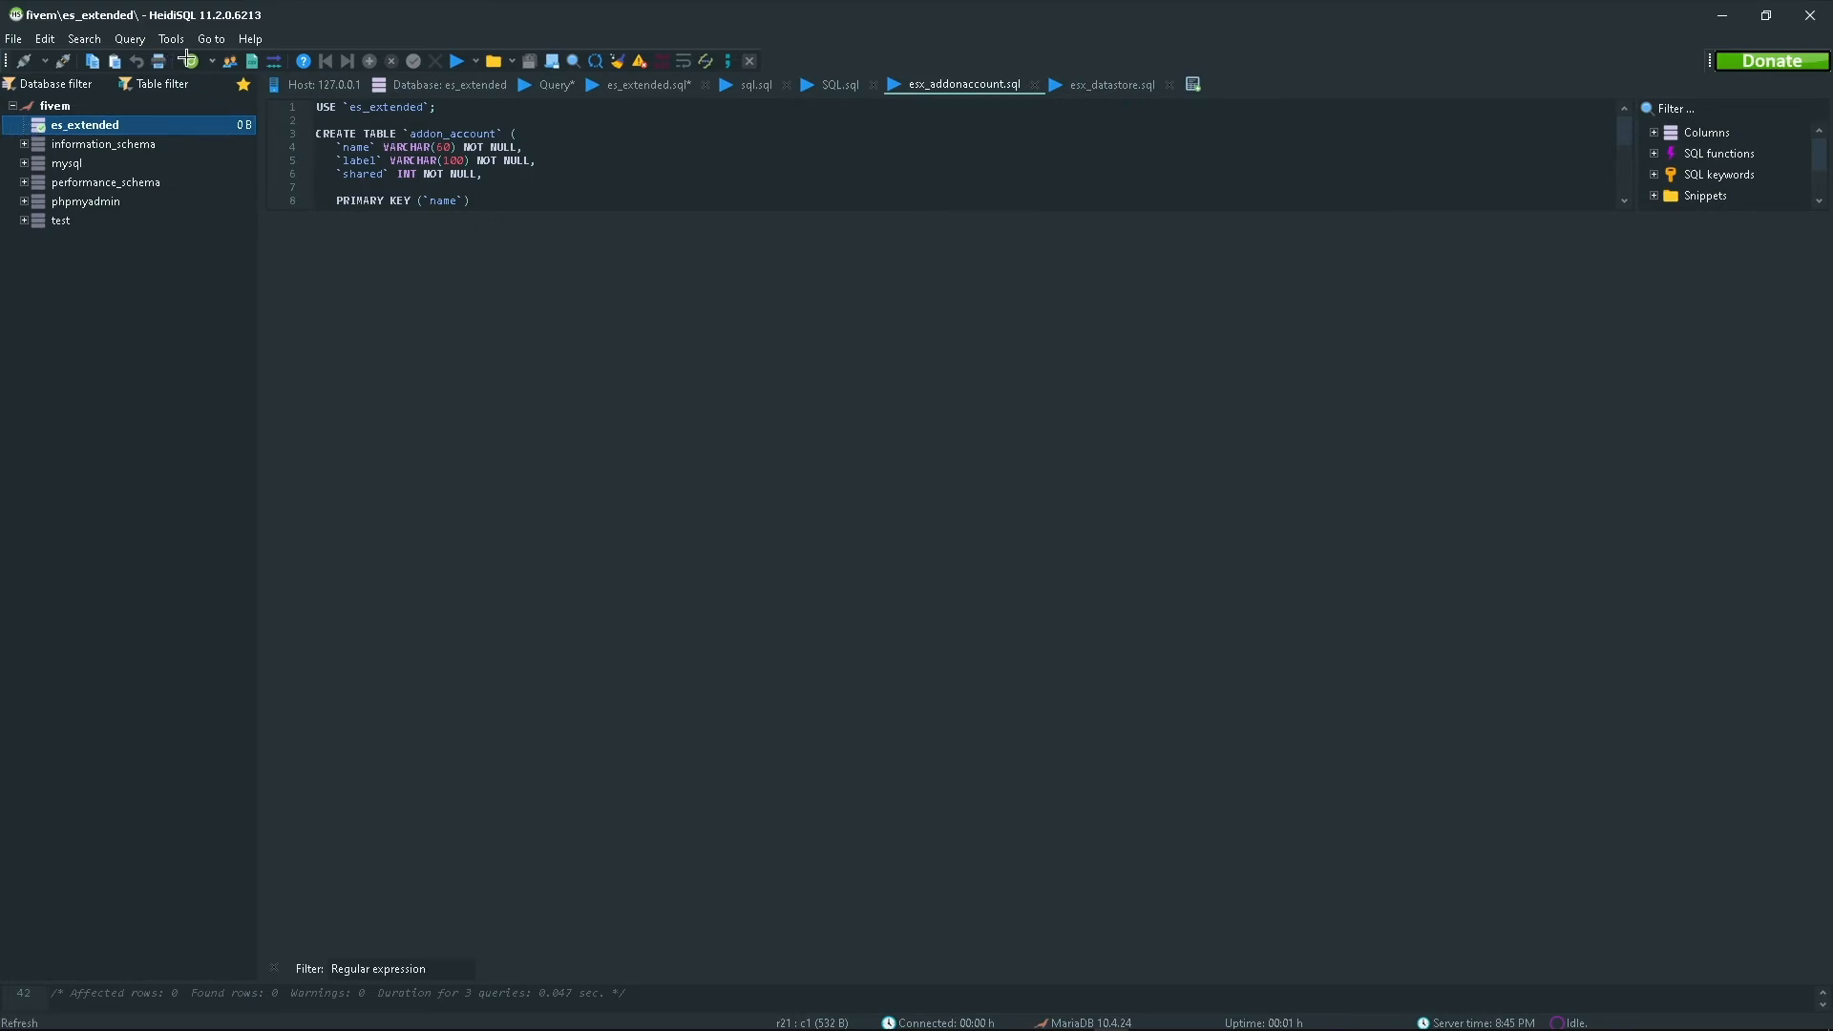
# Refresh the tree and open the new addon_account_data table under es_extended.
pyautogui.click(21, 125)
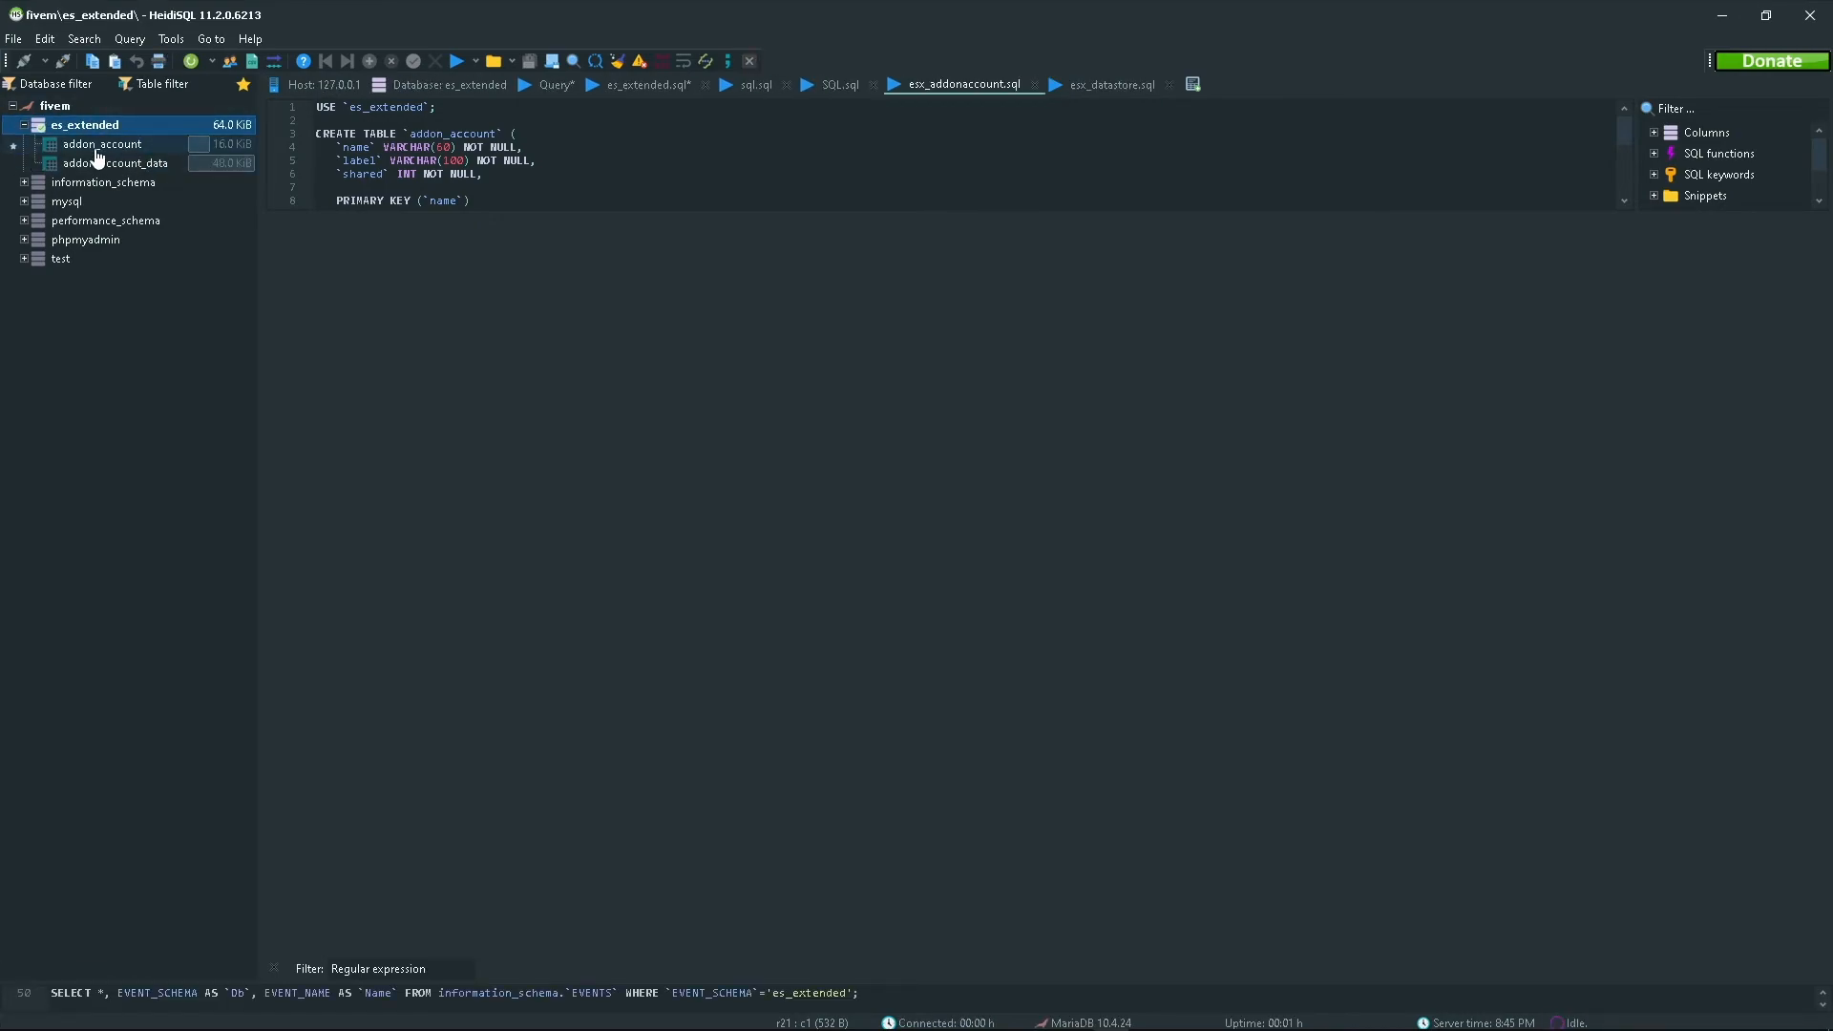
pyautogui.click(116, 162)
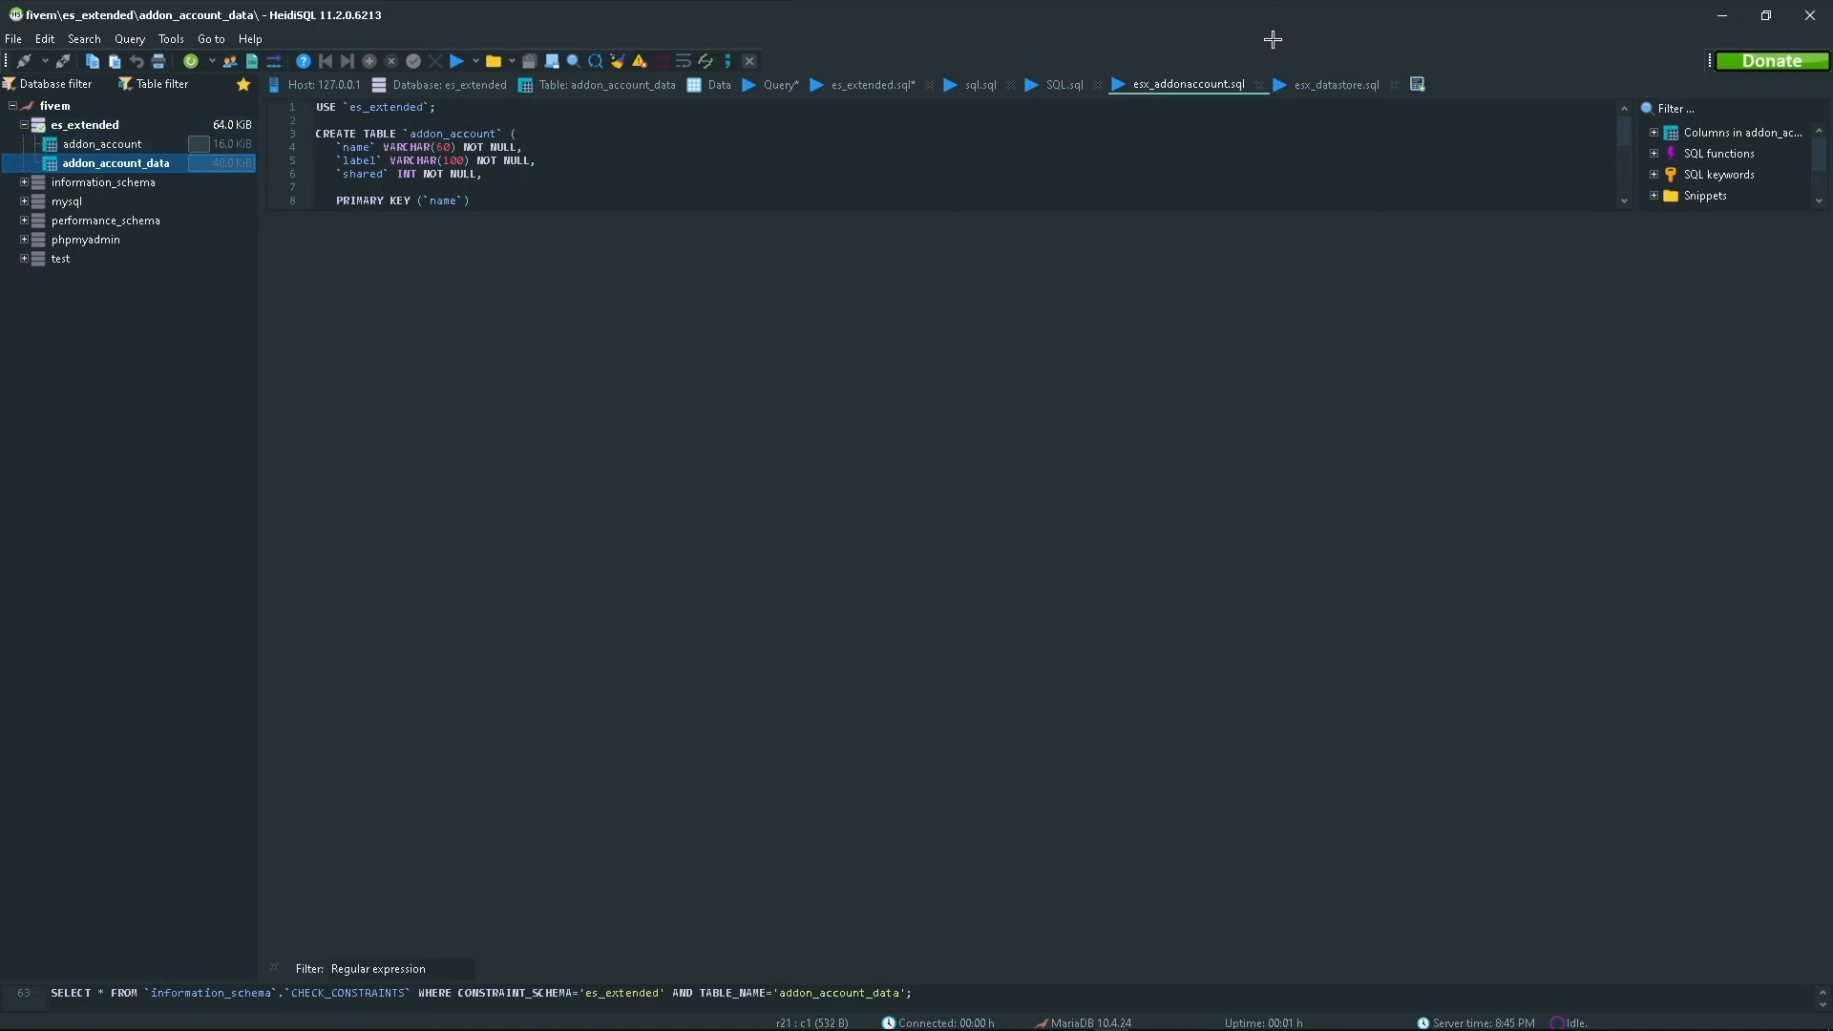
pyautogui.moveTo(1369, 6)
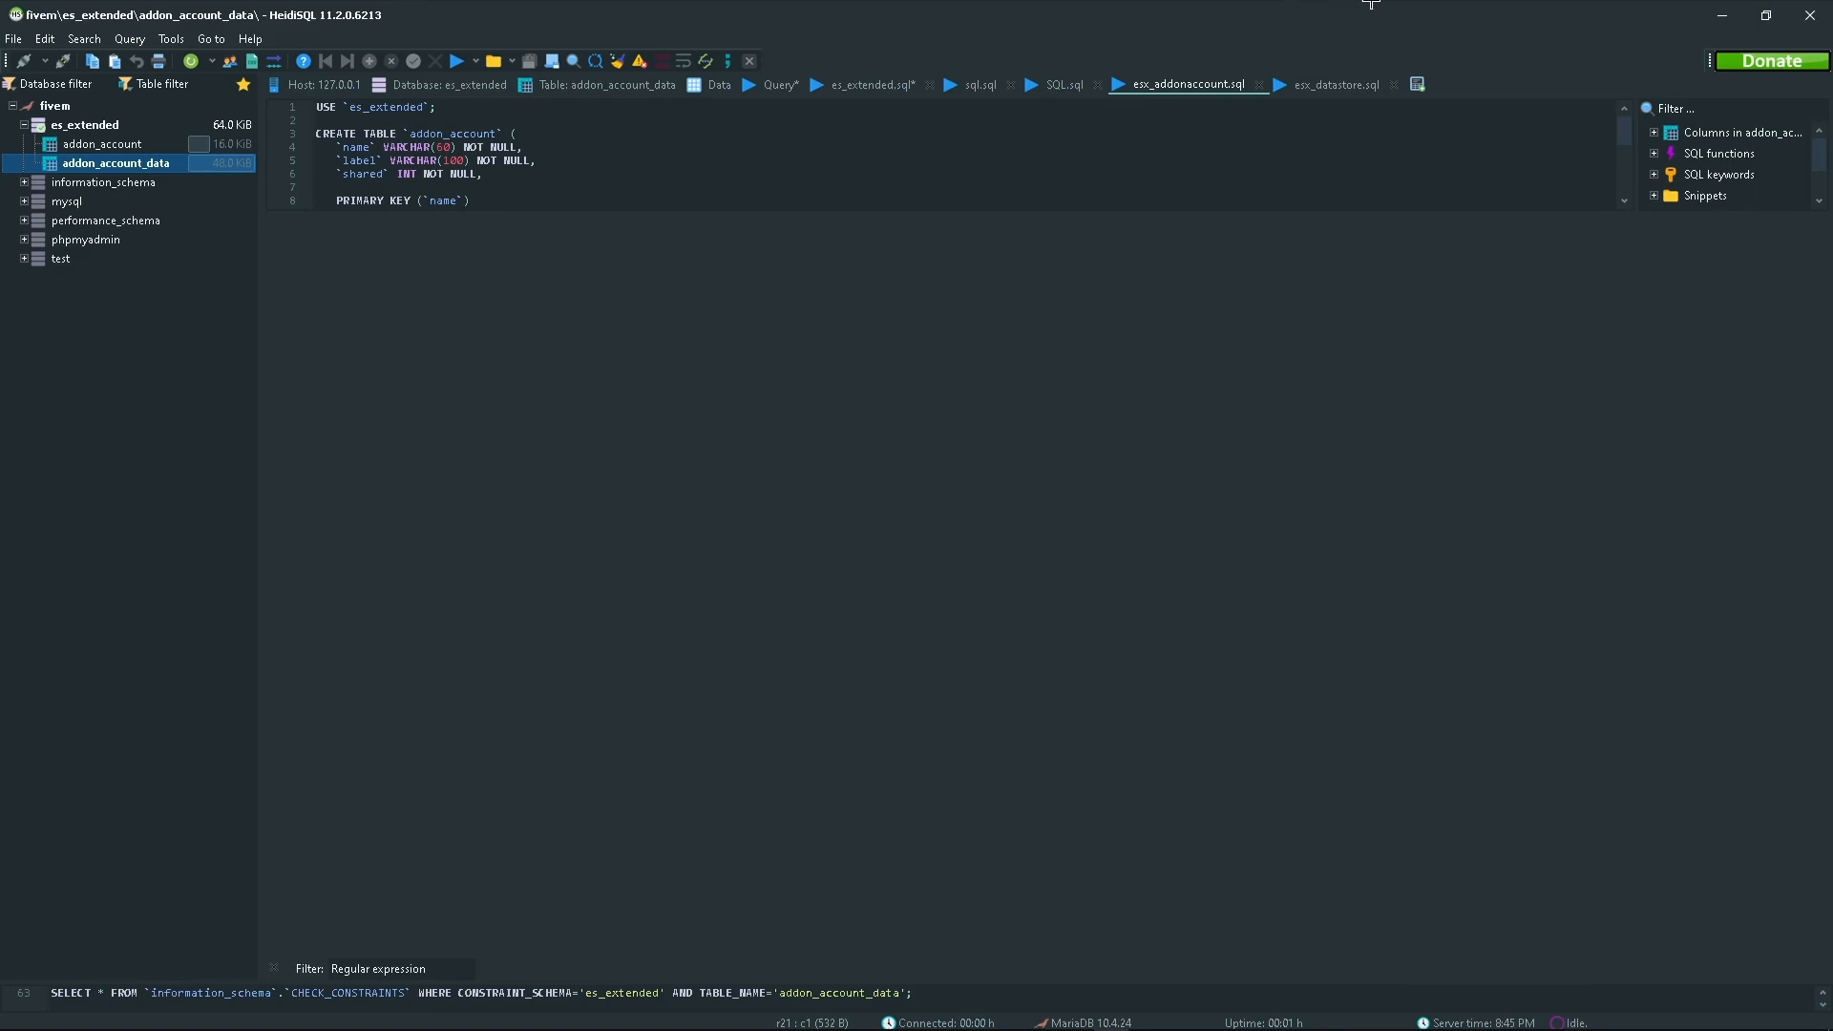
pyautogui.moveTo(289, 692)
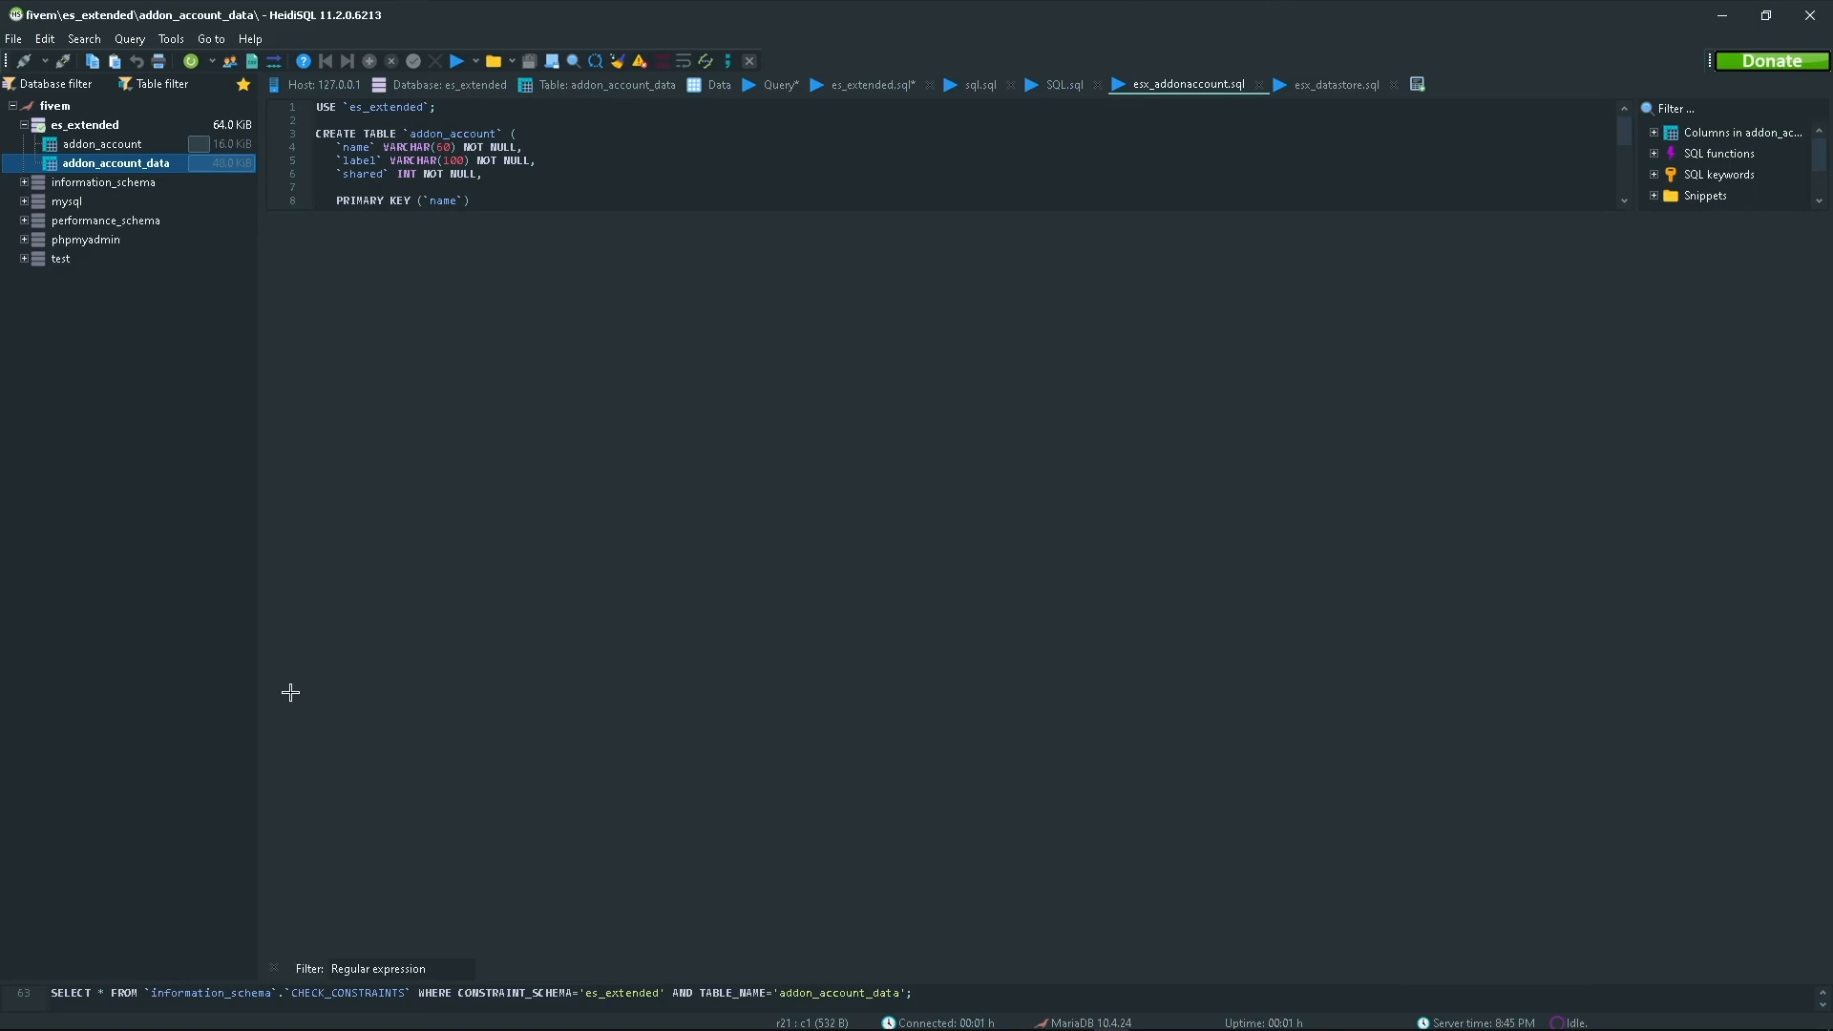